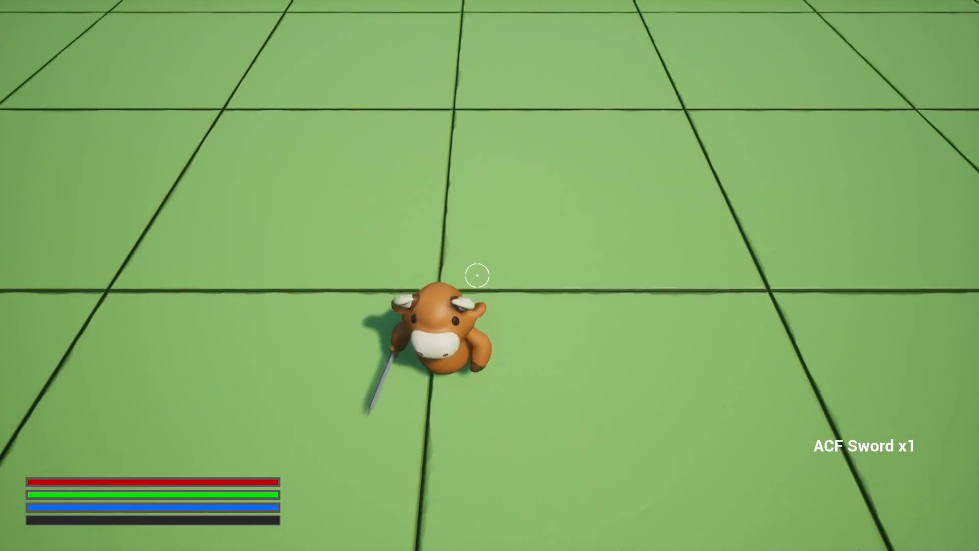
- Exit the play session and return to the Cow_AS actions set
key("w")
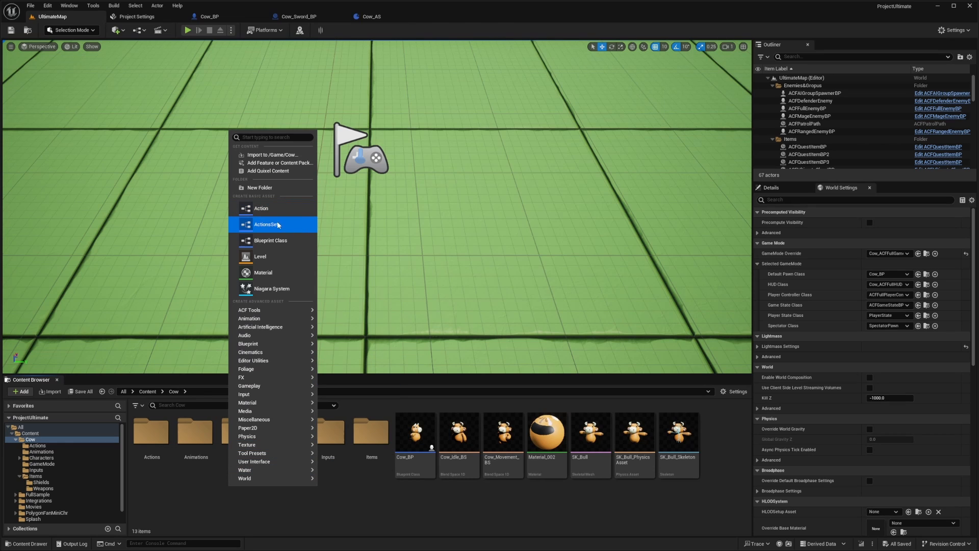
mouse_move(293, 229)
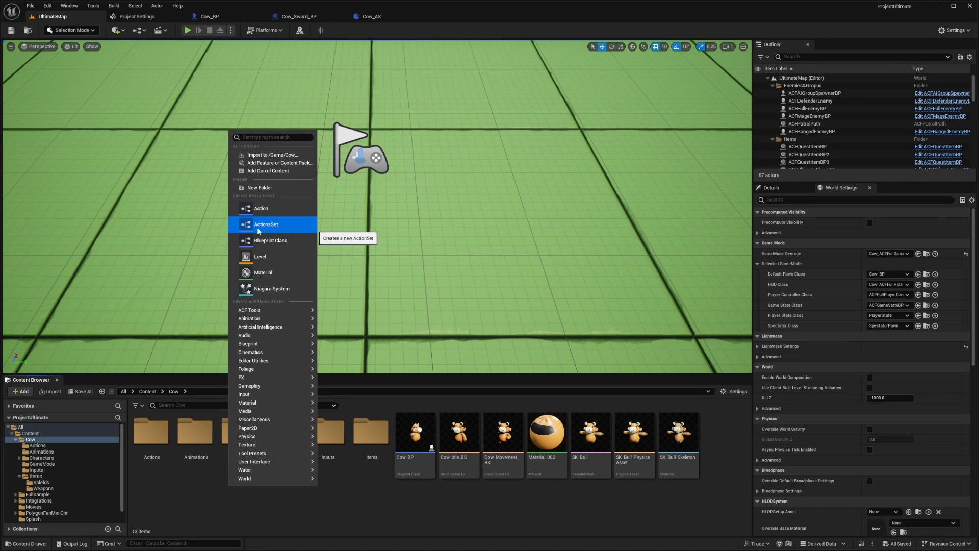
left_click(270, 240)
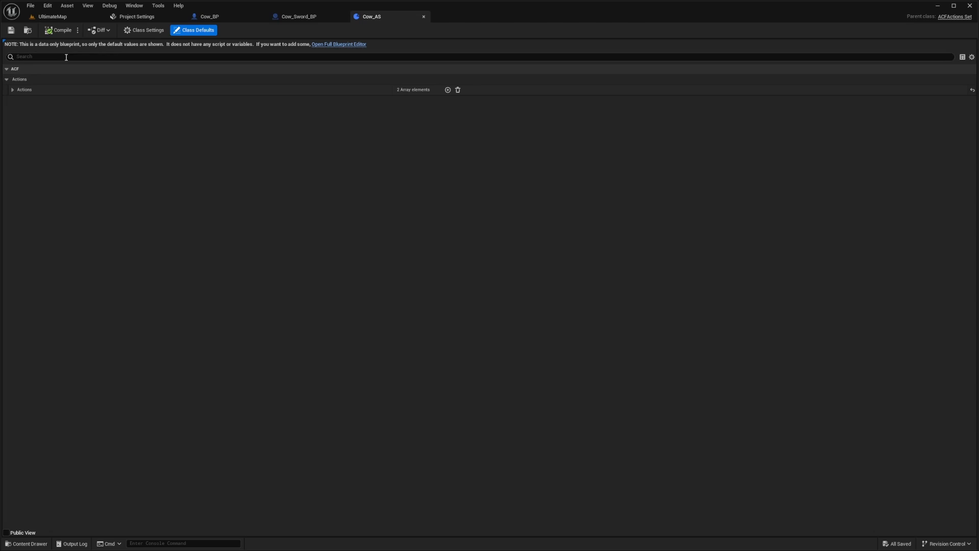
mouse_move(447, 89)
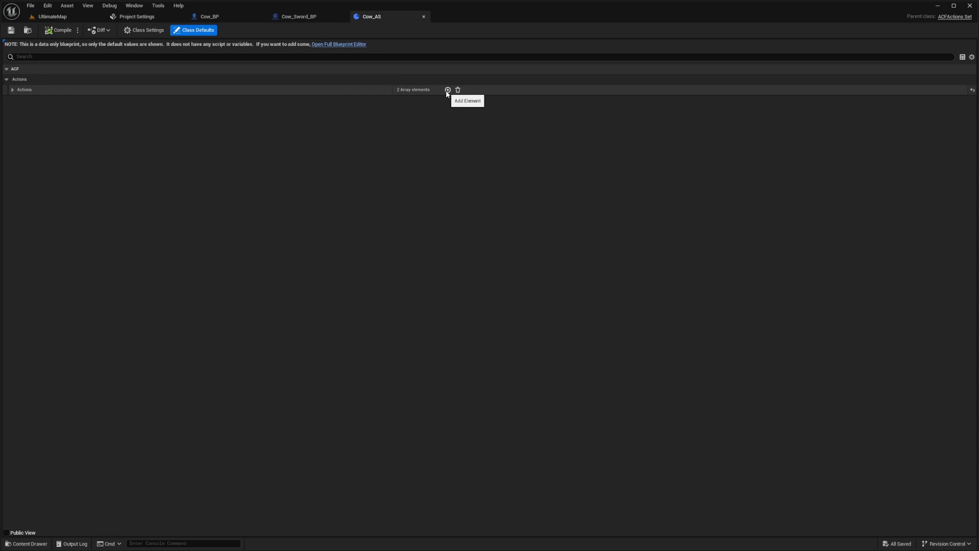
- Add a third Actions element to Cow_AS and open Cow_Attack_AM's swing animation
left_click(447, 90)
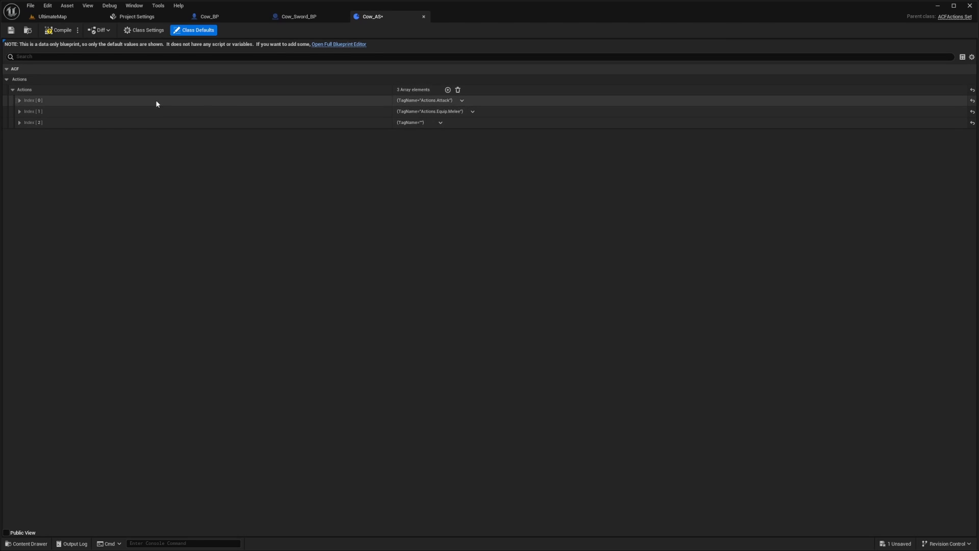
left_click(18, 100)
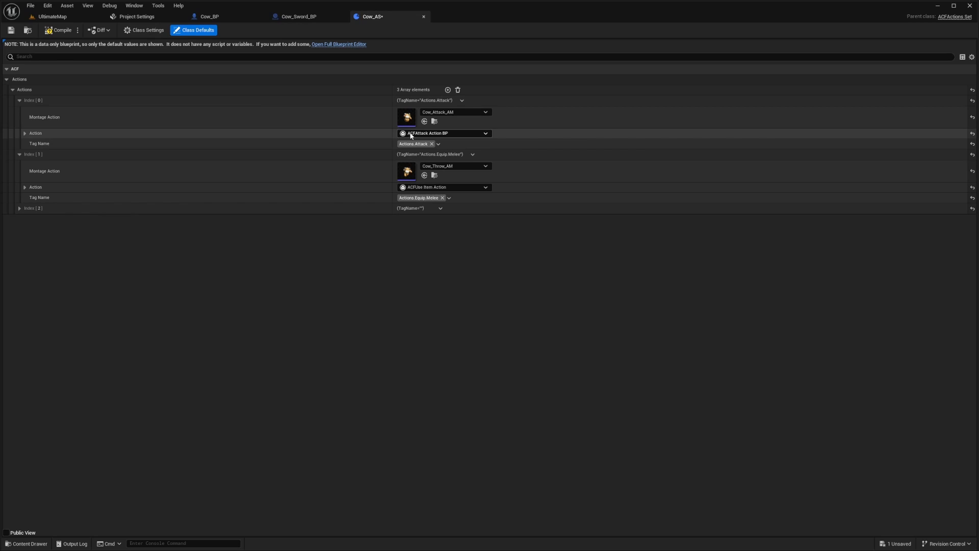
mouse_move(404, 120)
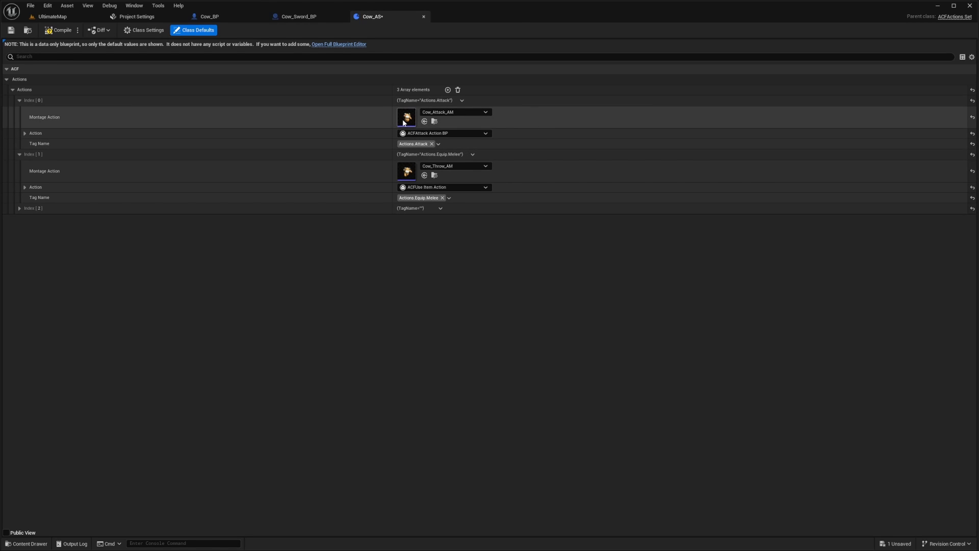
double_click(406, 118)
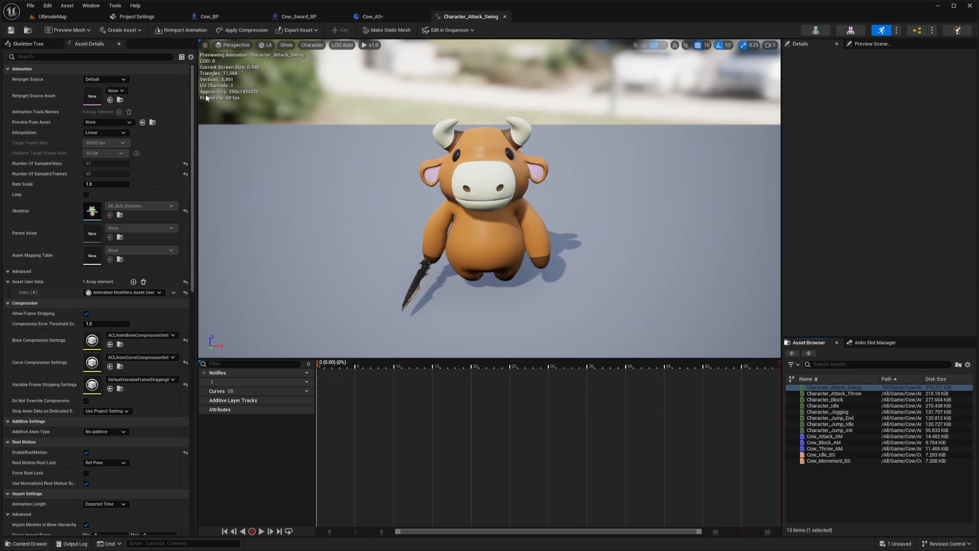
- Check root motion on the swing animation, then select Cow_Attack_AM's ACFNotifyExitAction notify
type("root")
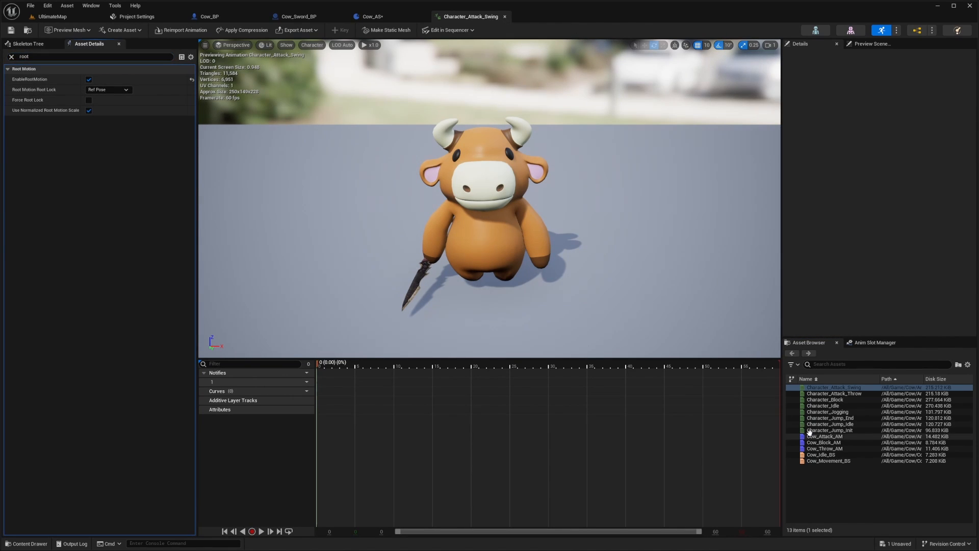
double_click(824, 436)
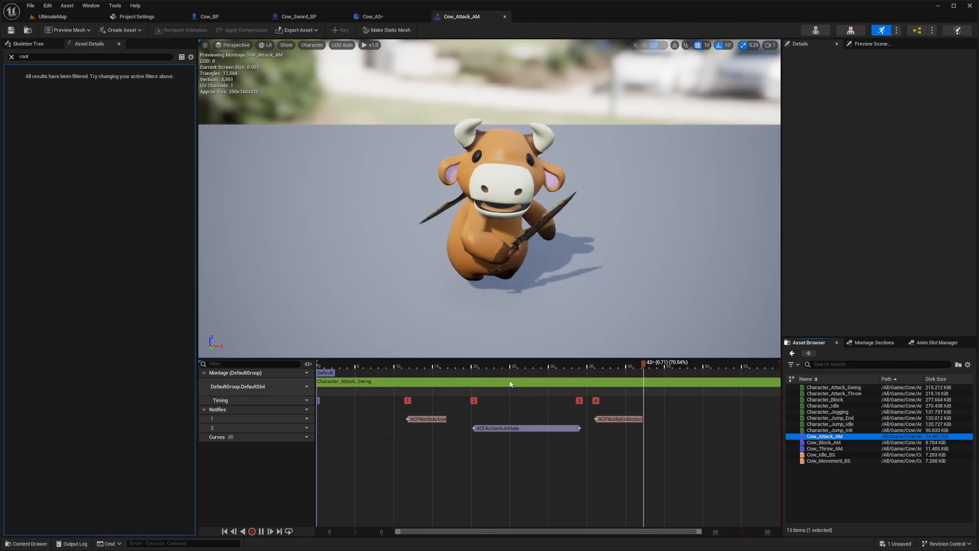
left_click(427, 418)
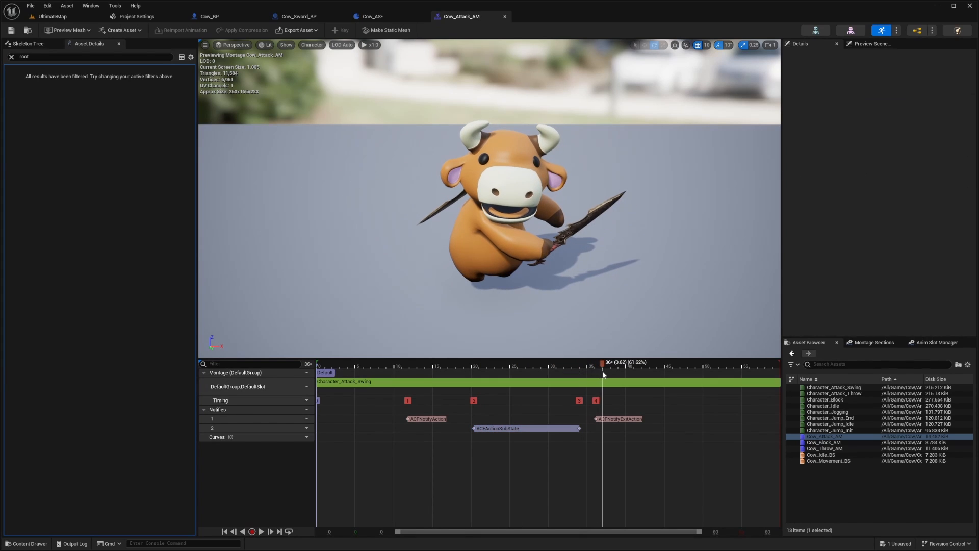
left_click(618, 419)
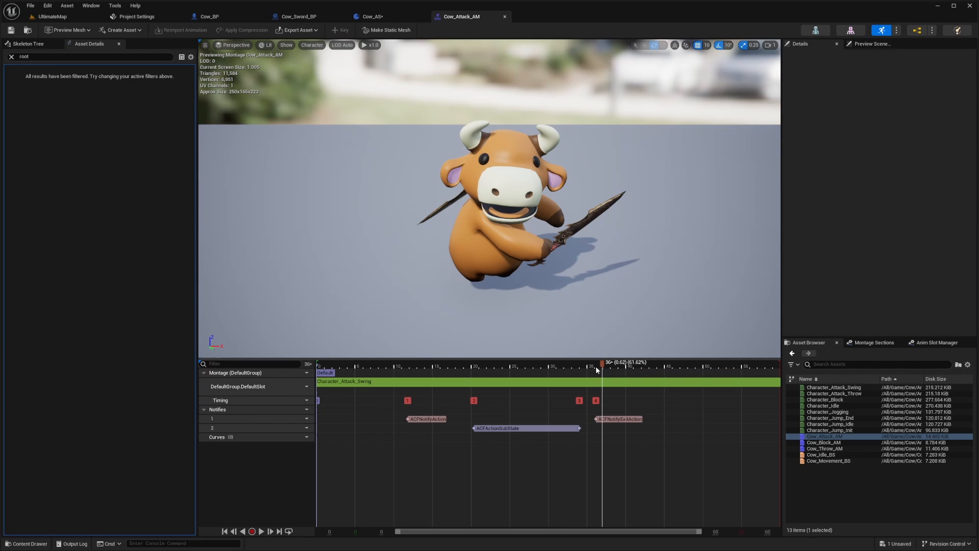
left_click(618, 418)
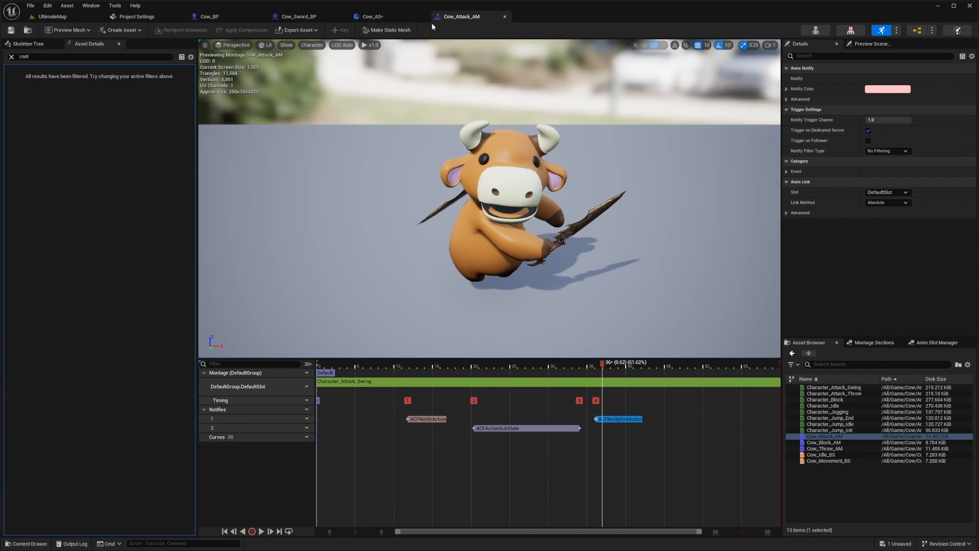
- Add then remove an RPG.Statistics.Stamina cost on the attack action, then expand Equip Melee
left_click(371, 16)
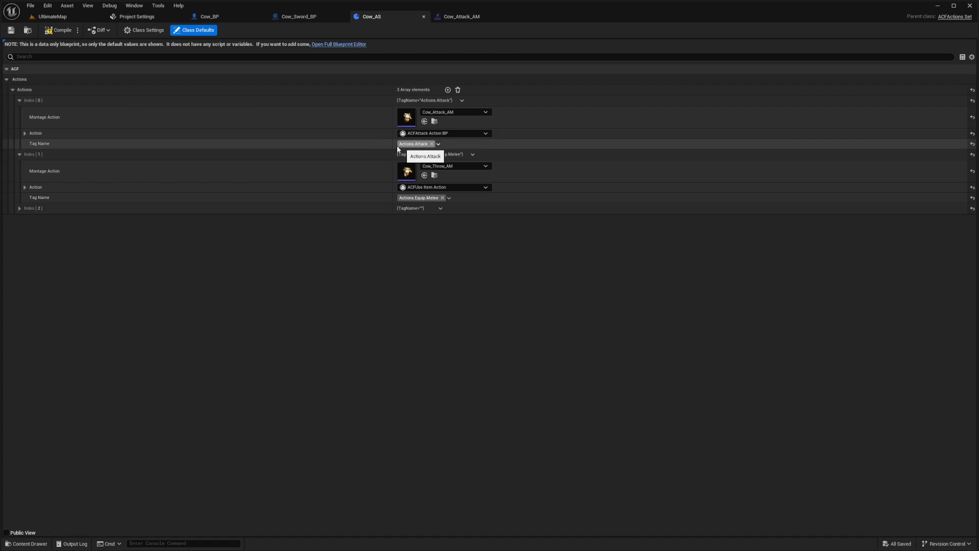
mouse_move(443, 132)
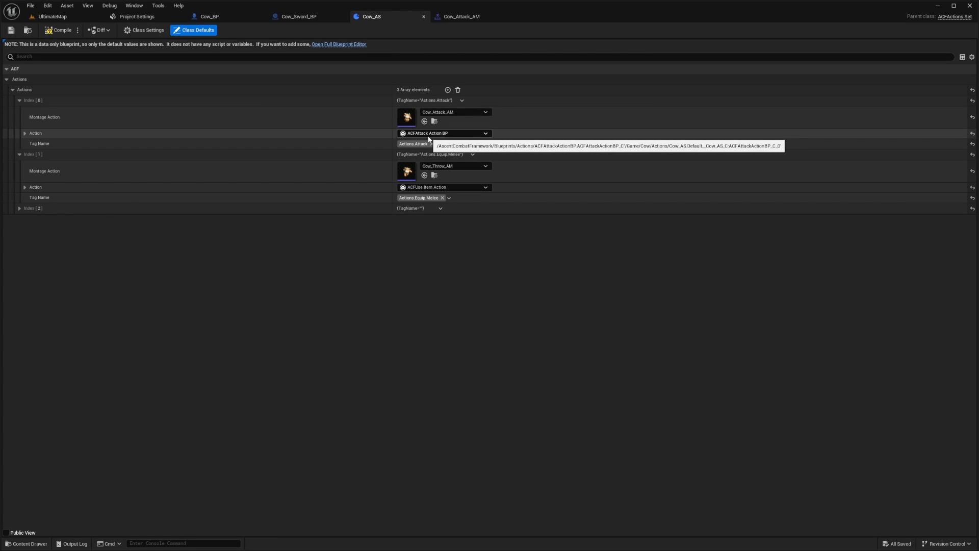
left_click(25, 133)
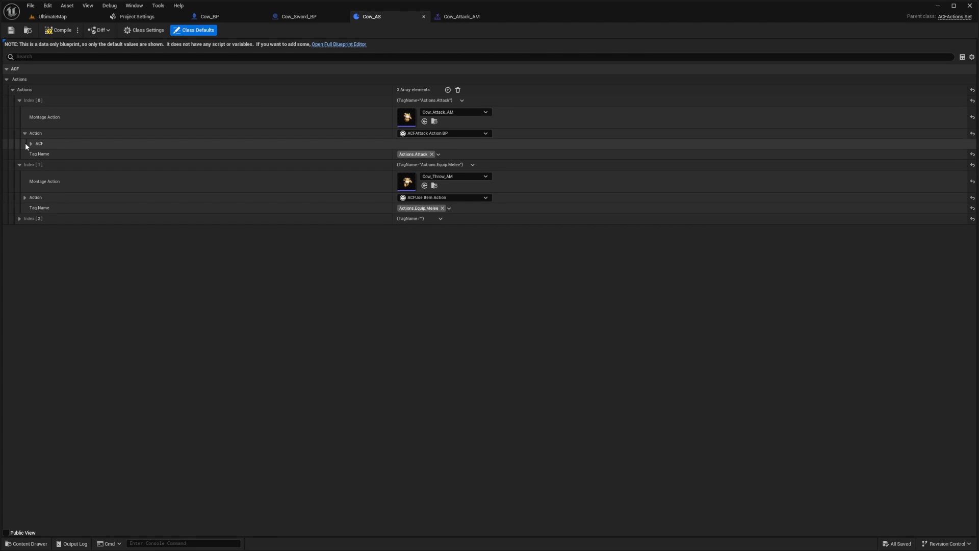
left_click(30, 142)
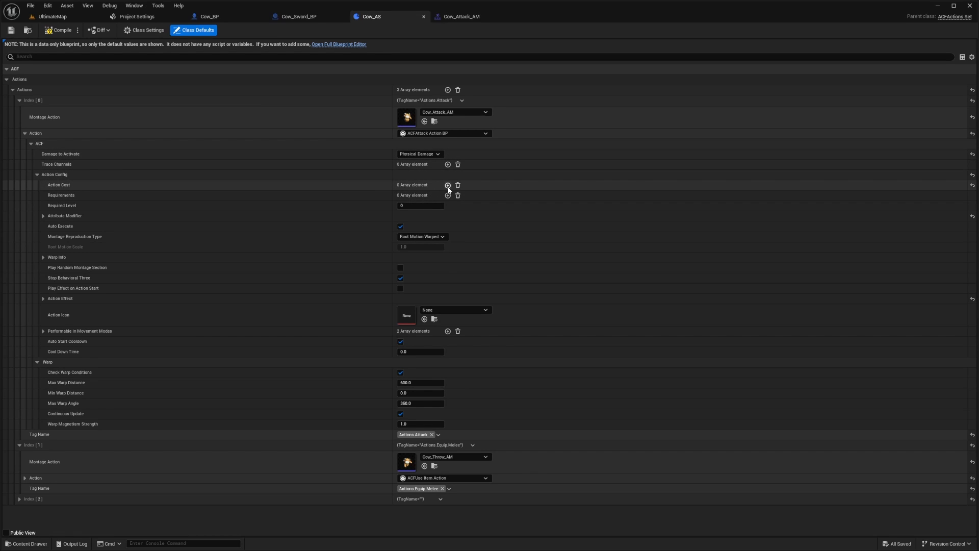
left_click(447, 184)
type("stamina")
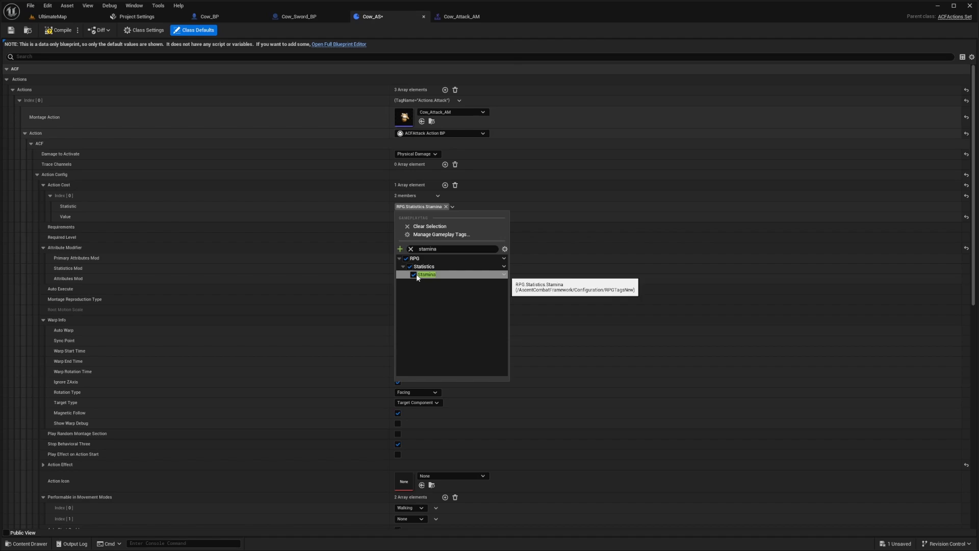
left_click(414, 274)
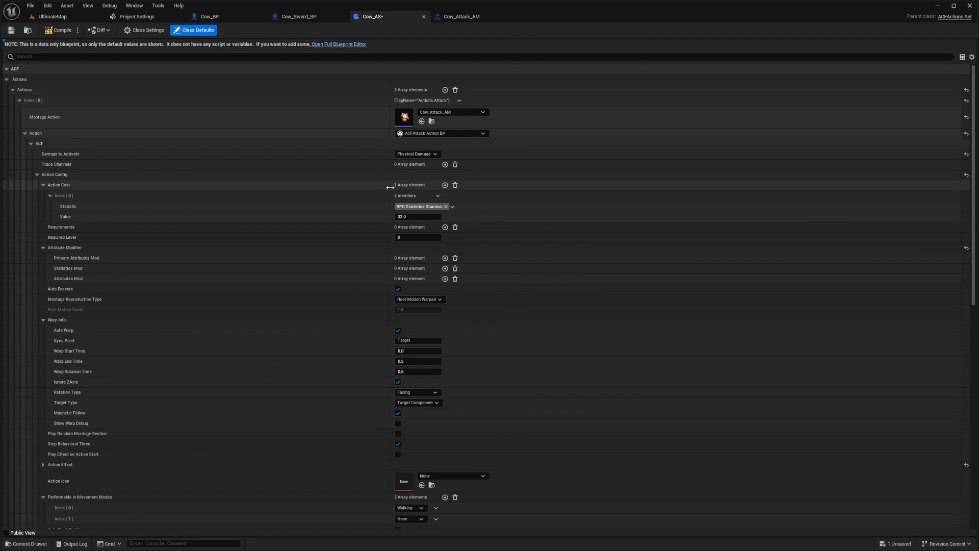
mouse_move(443, 181)
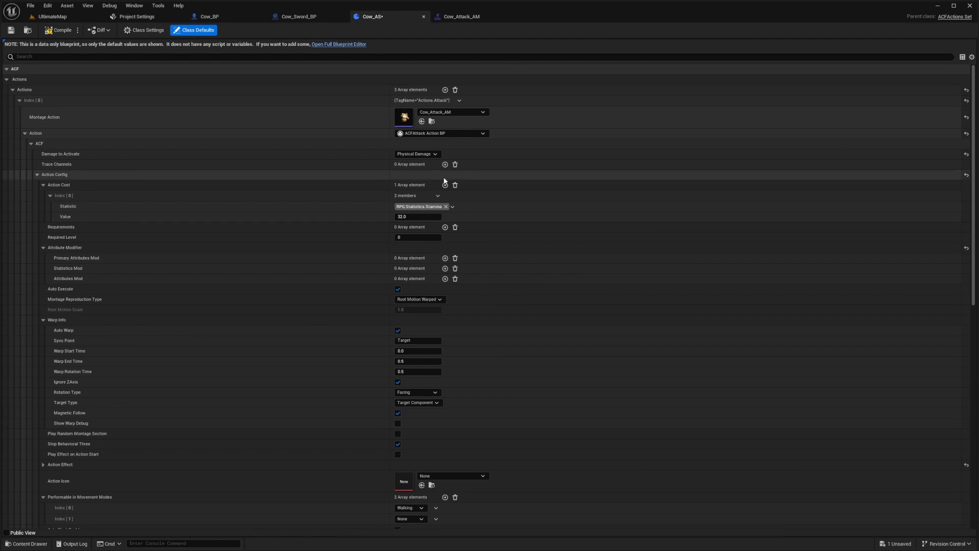
left_click(37, 184)
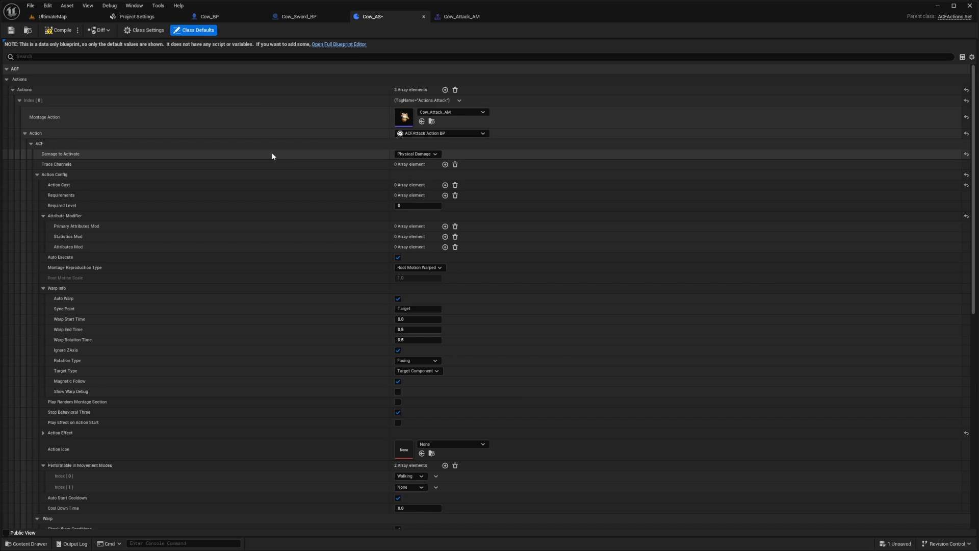
mouse_move(440, 132)
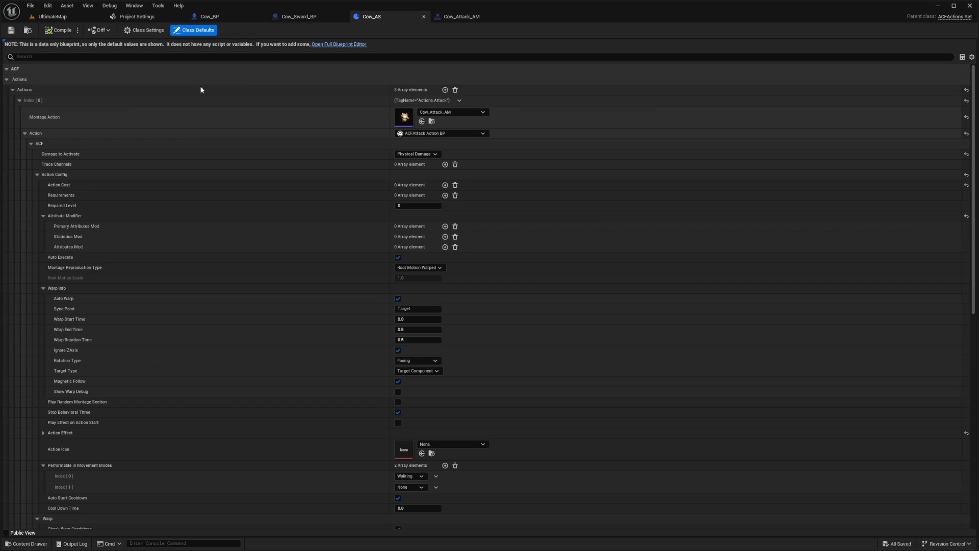
left_click(19, 100)
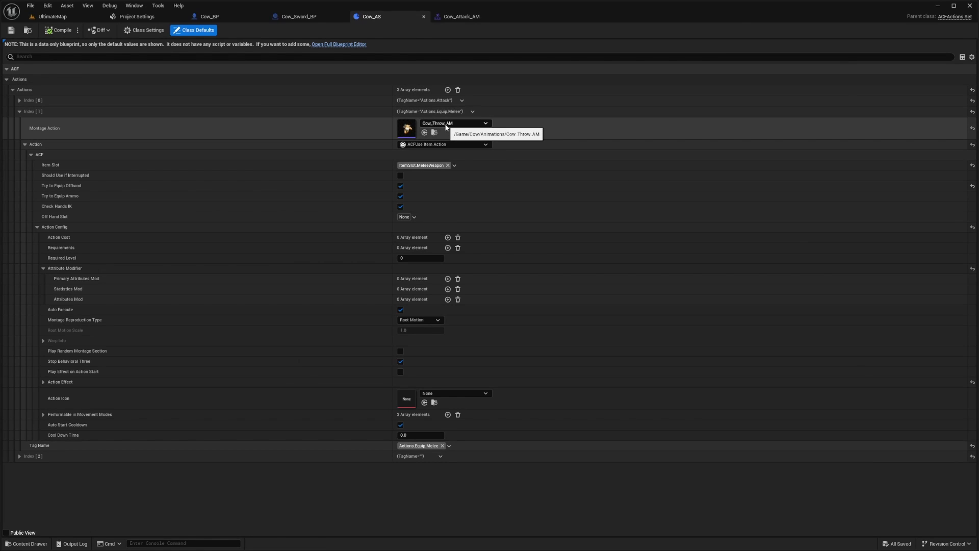
mouse_move(448, 118)
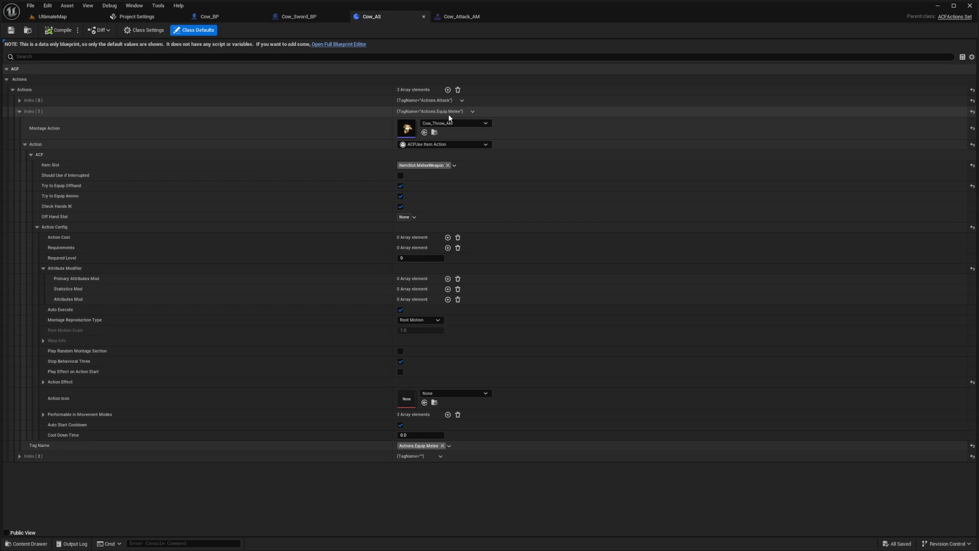
mouse_move(448, 118)
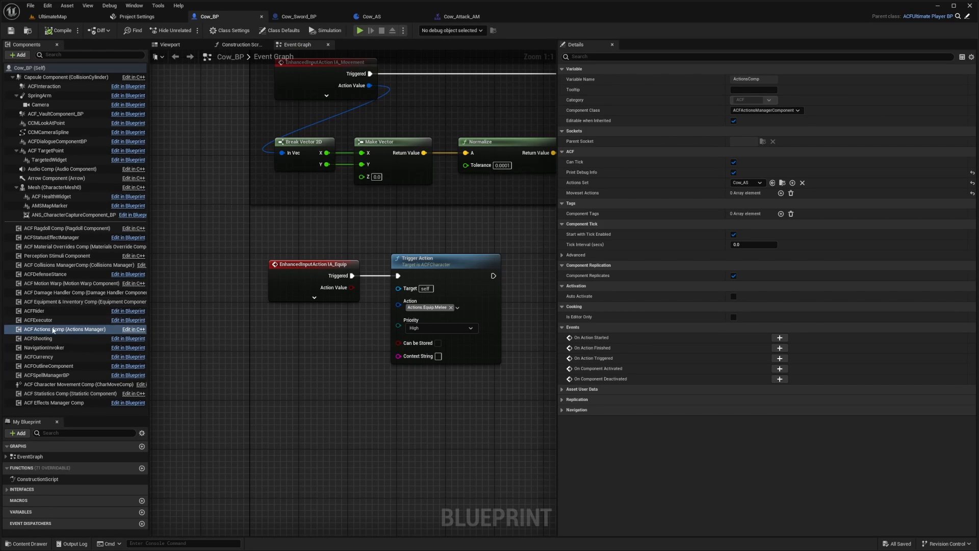
mouse_move(64, 329)
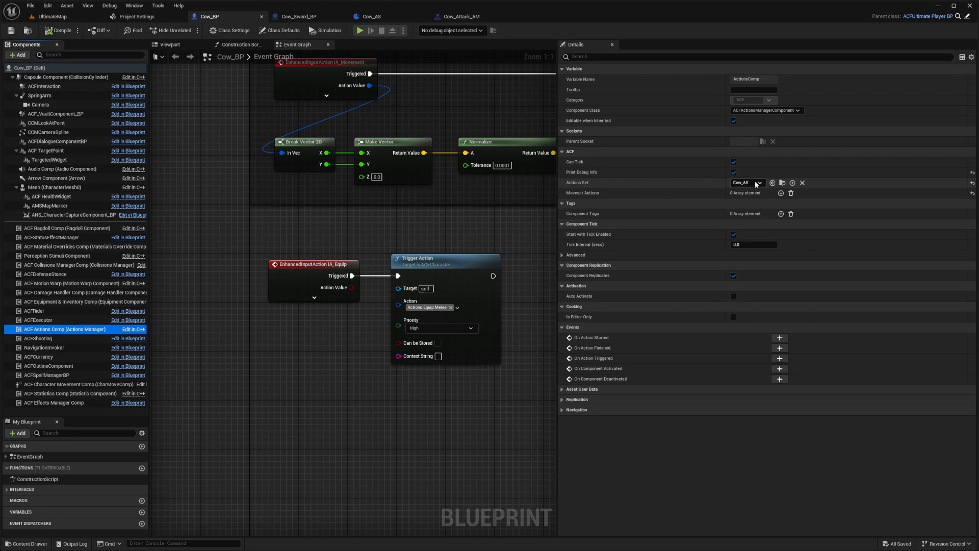
- Add a Moveset Actions entry to Cow_BP's ACF Actions Comp and browse available action sets
left_click(780, 192)
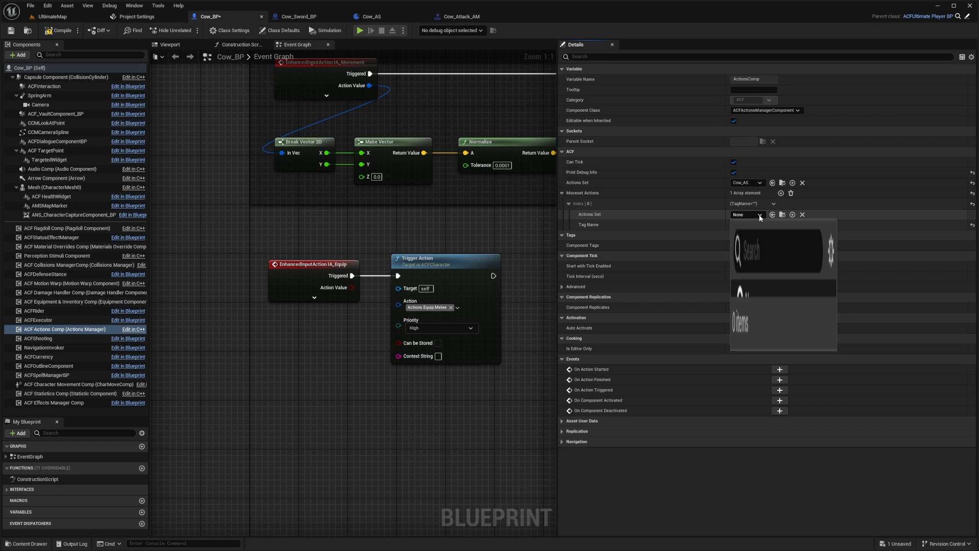
left_click(760, 214)
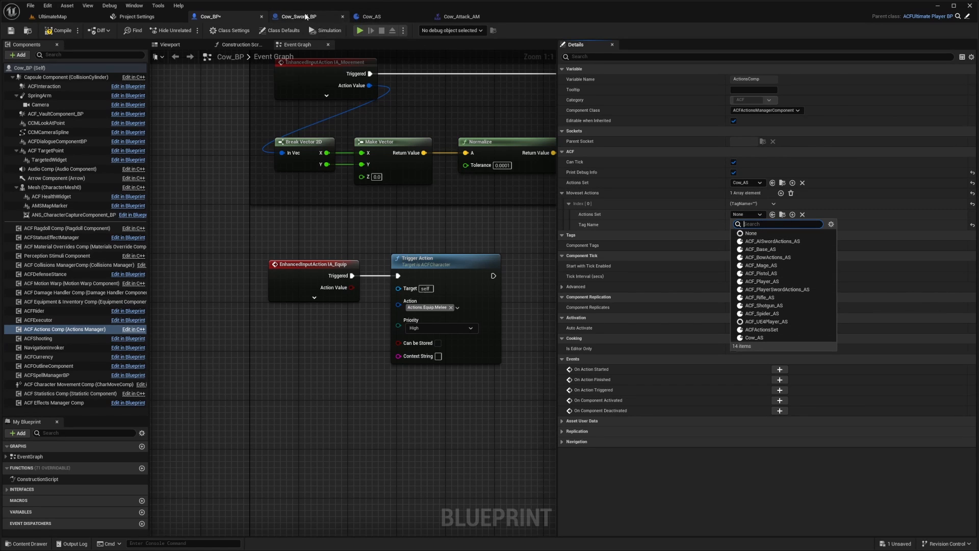
left_click(300, 16)
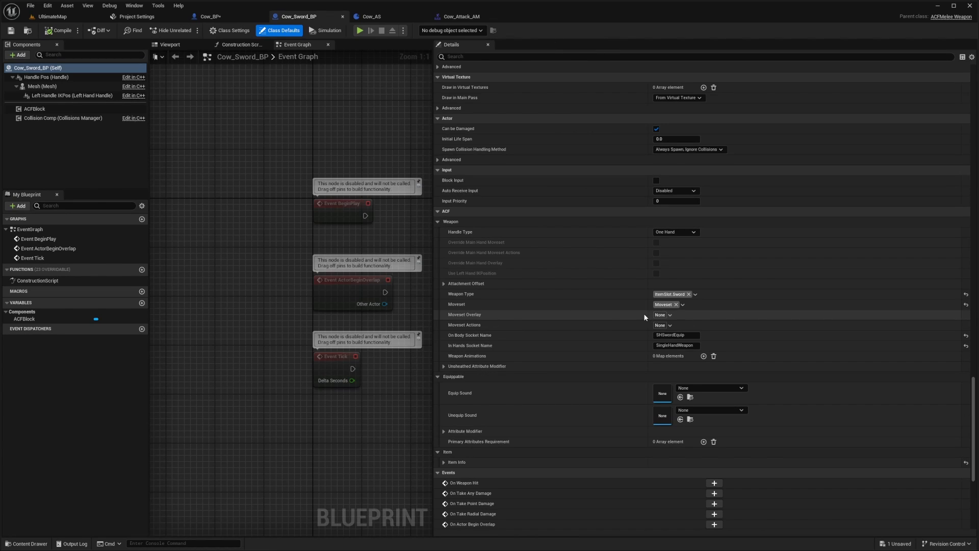
- Set both Cow_Sword_BP's moveset overlay and moveset actions to Moveset.SingleHandSword
left_click(664, 314)
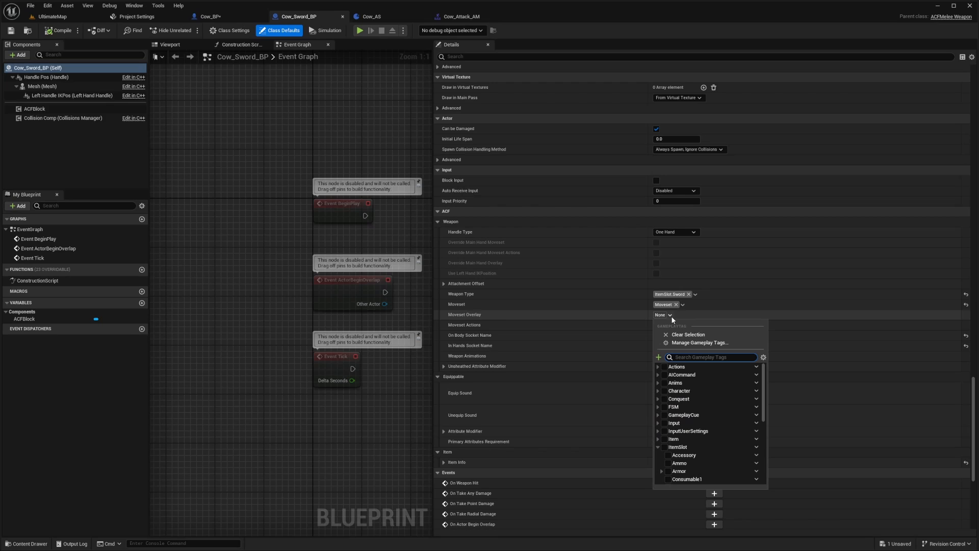
type("Singlehand")
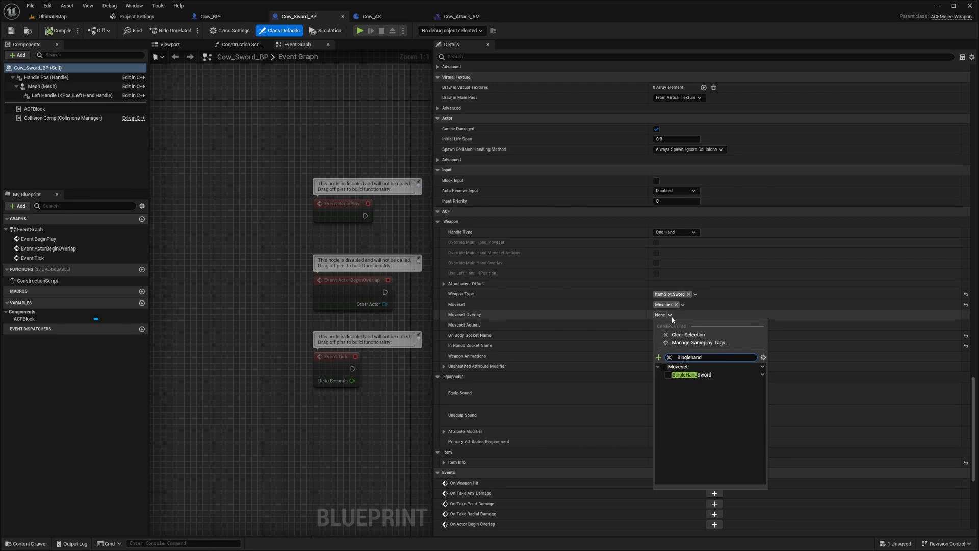
left_click(692, 375)
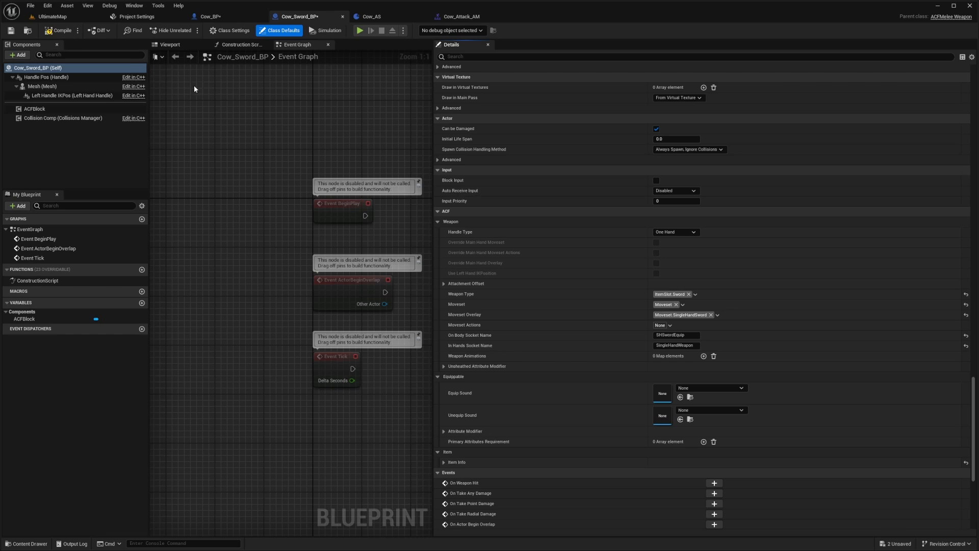
left_click(210, 16)
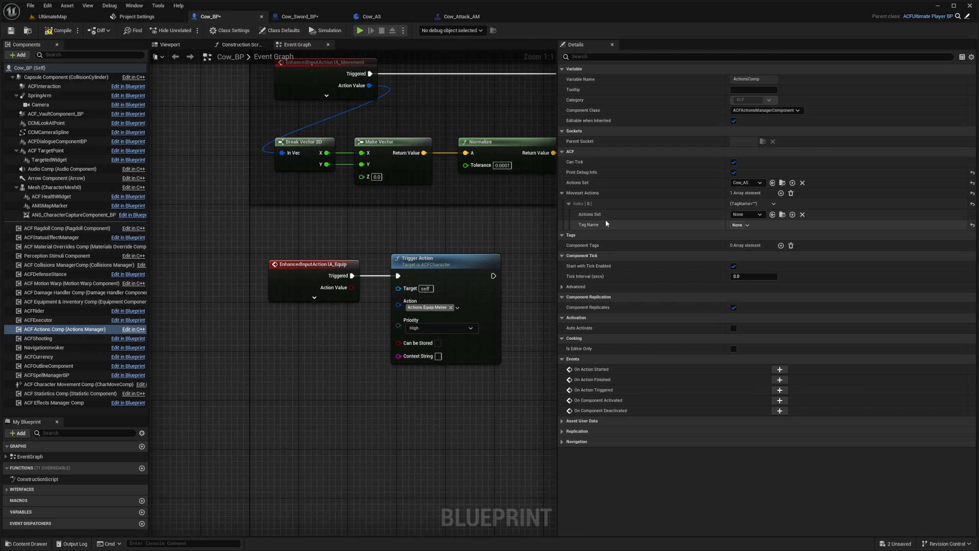
left_click(299, 17)
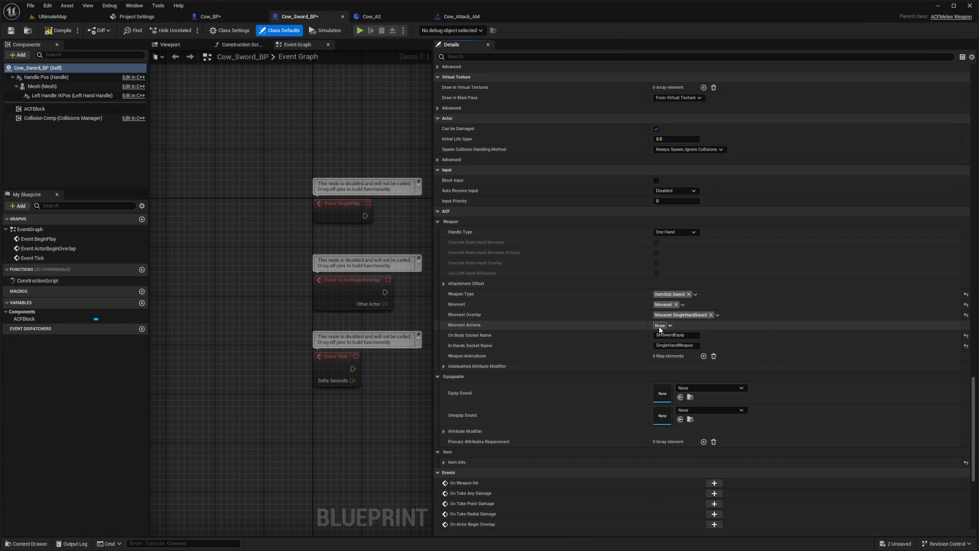
left_click(661, 325)
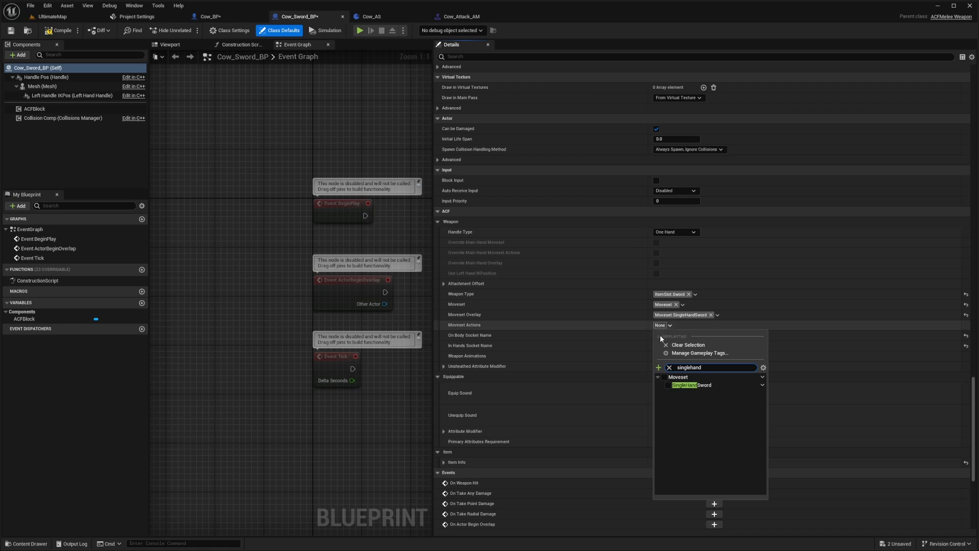
left_click(691, 385)
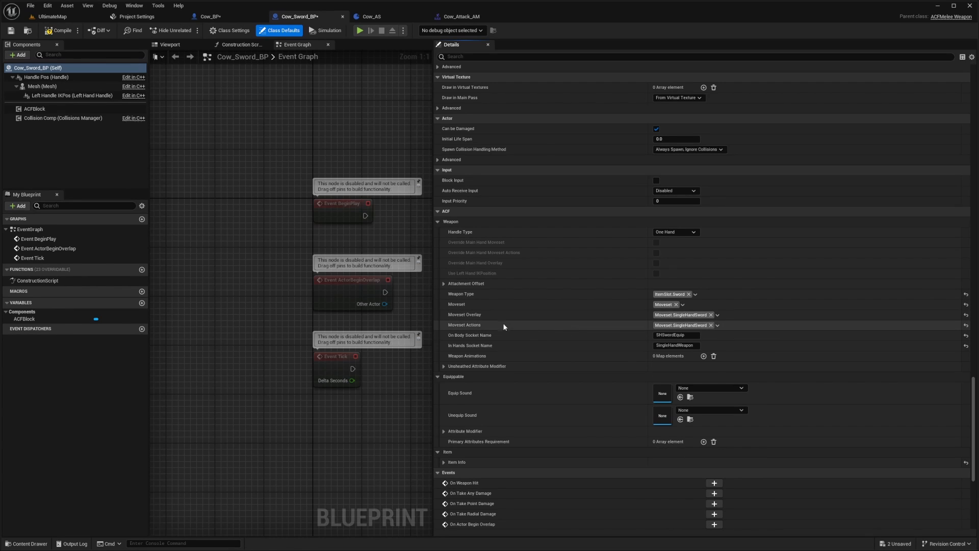
left_click(52, 16)
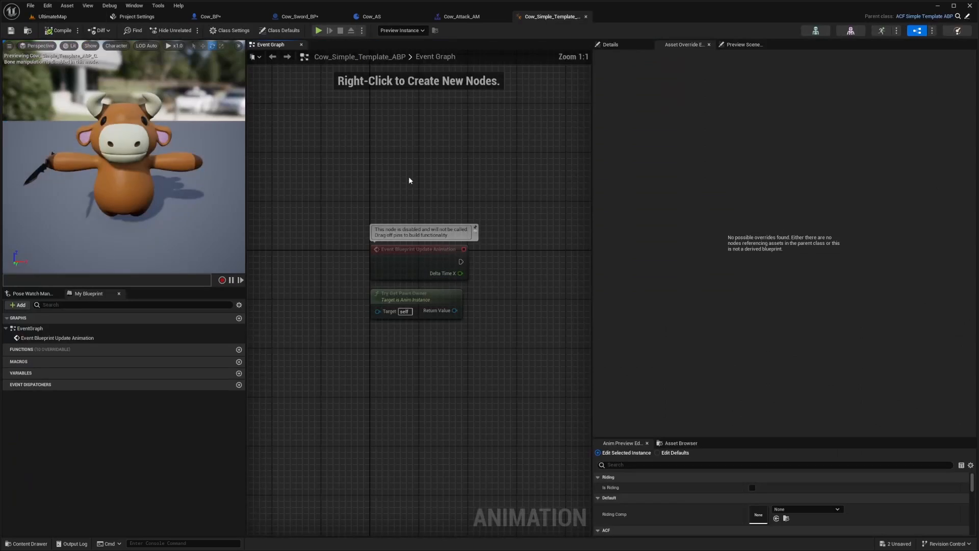
- Review Cow_Simple_Template_ABP class defaults, the Cow_Sword_Overlay asset and Cow_BP's mesh settings
left_click(282, 30)
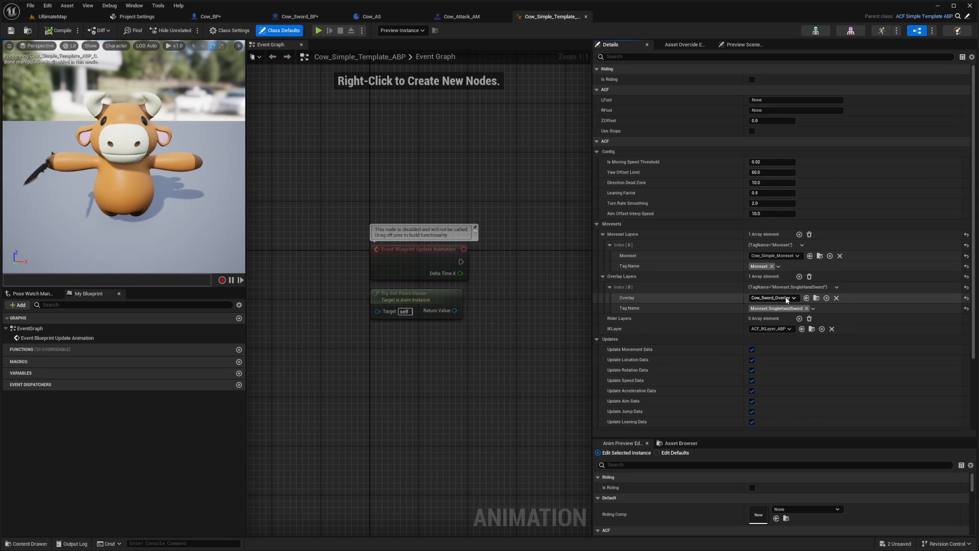
left_click(51, 17)
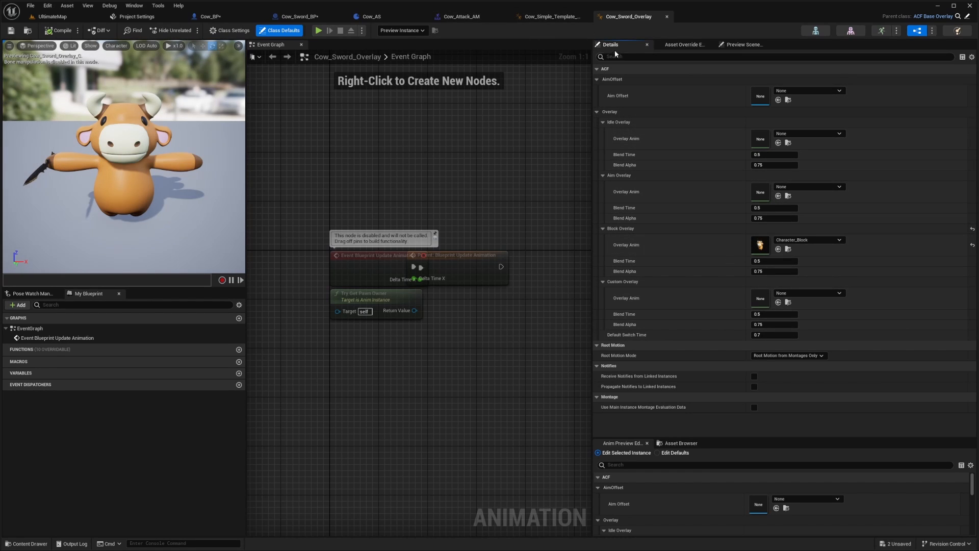
mouse_move(679, 32)
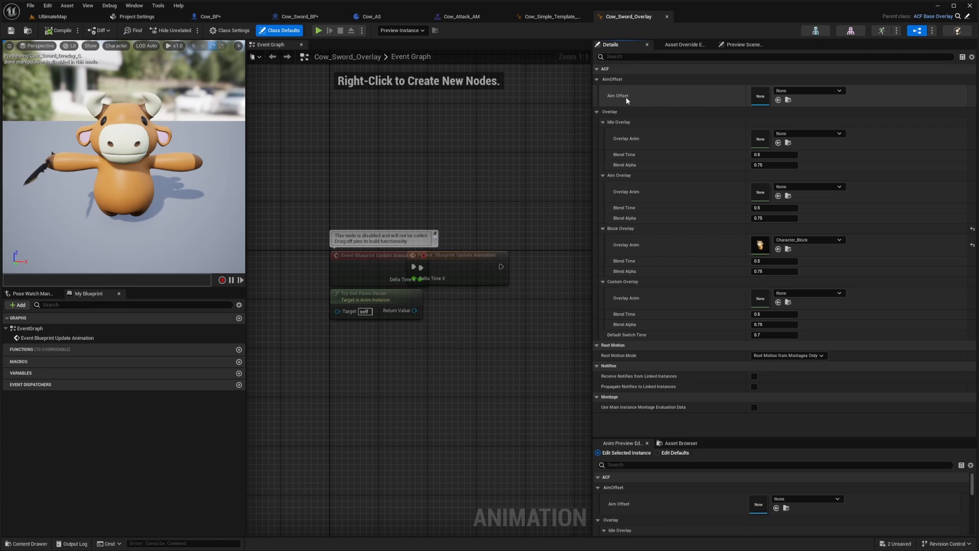
left_click(838, 91)
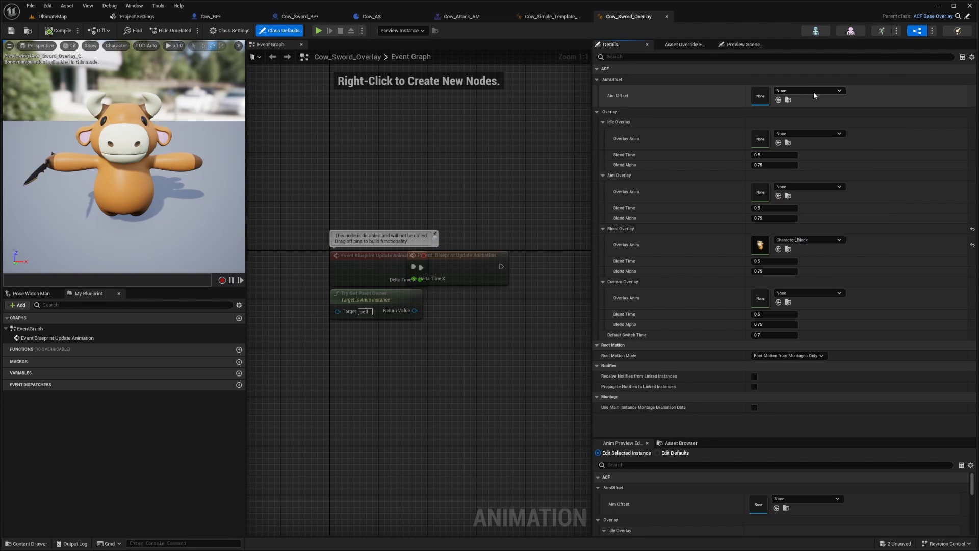
mouse_move(814, 95)
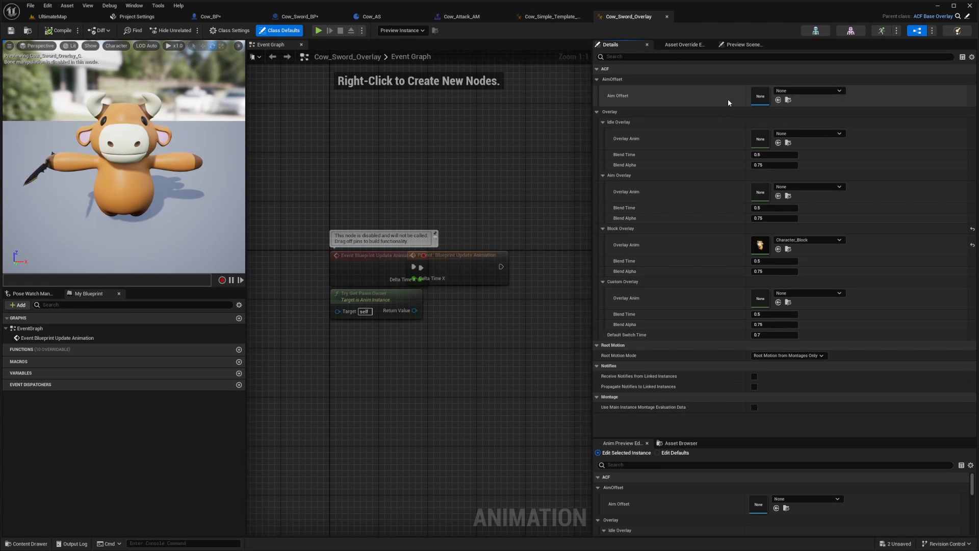
left_click(209, 17)
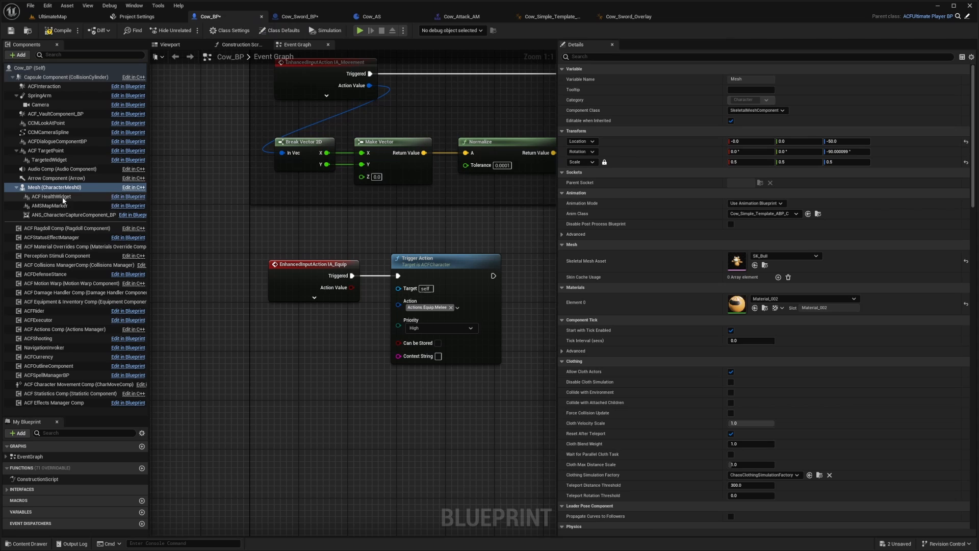
mouse_move(100, 280)
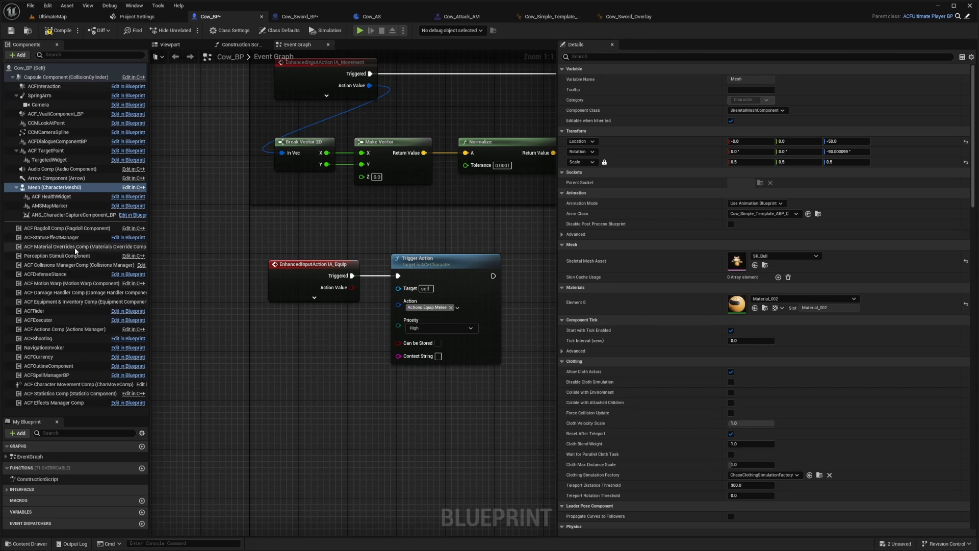
- Clear the moveset layer tag on the template ABP's preview instance
left_click(548, 16)
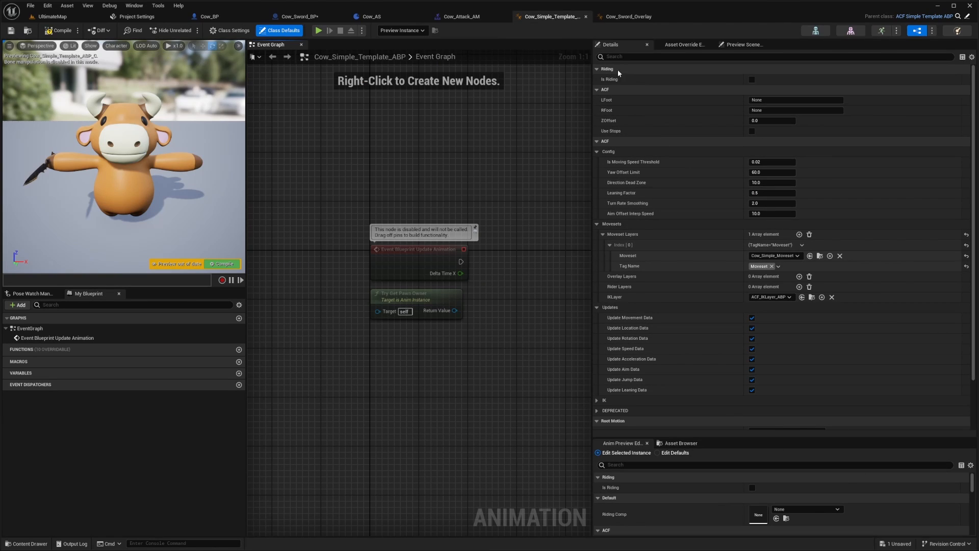
left_click(675, 453)
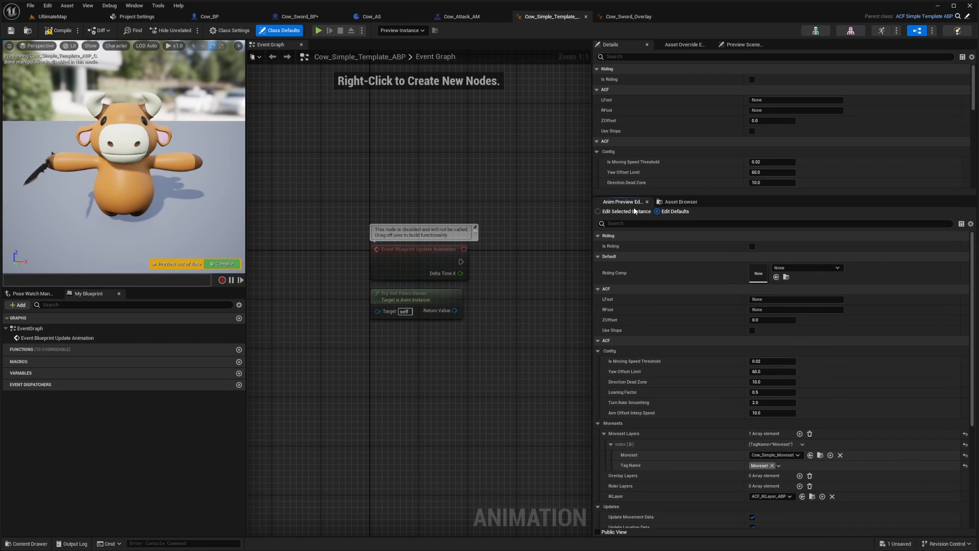
left_click(598, 211)
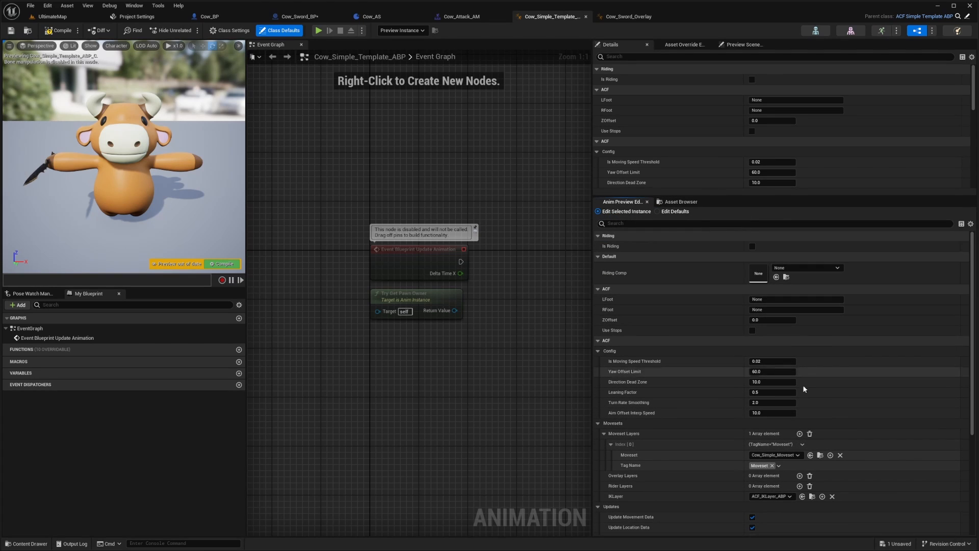
left_click(778, 465)
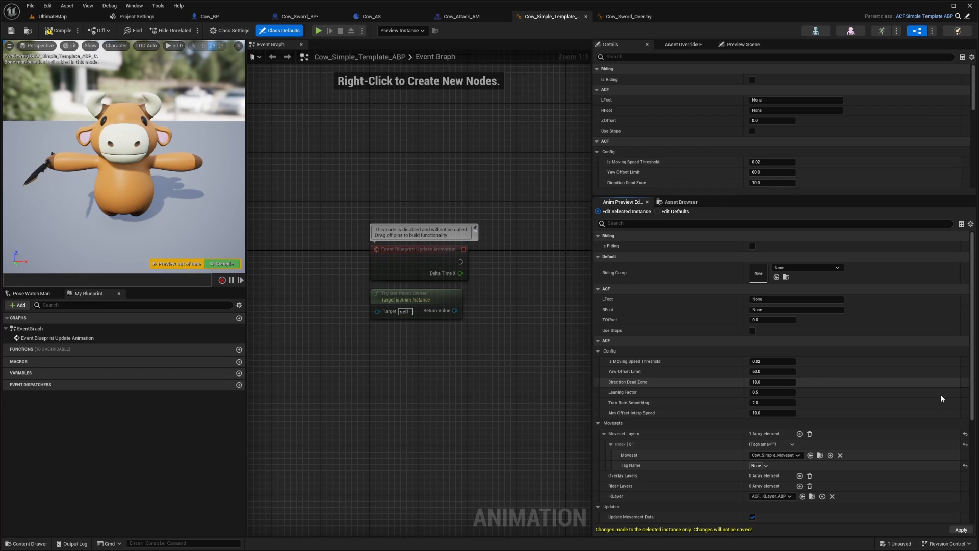
left_click(210, 16)
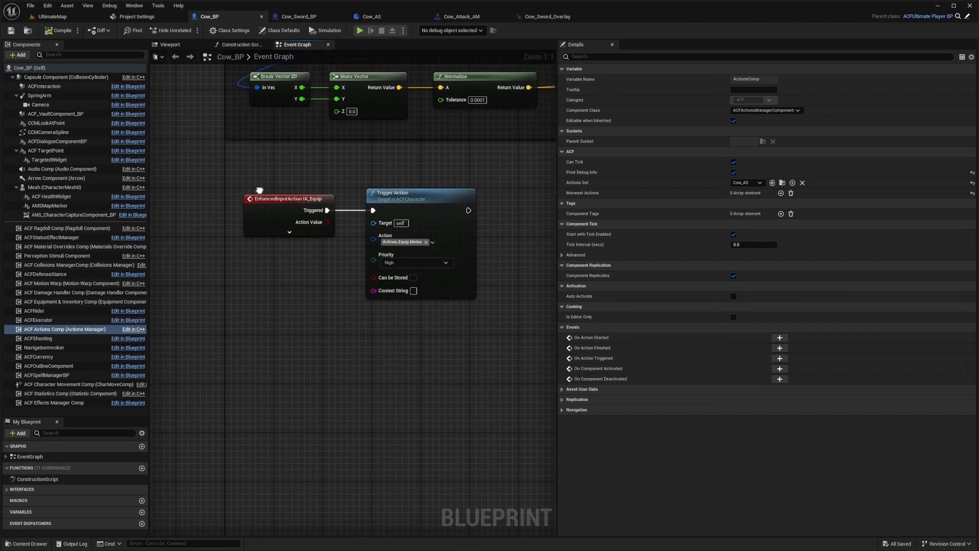
- Add an ACFEquipMeleeInput enhanced input event to Cow_BP's event graph
left_click(289, 231)
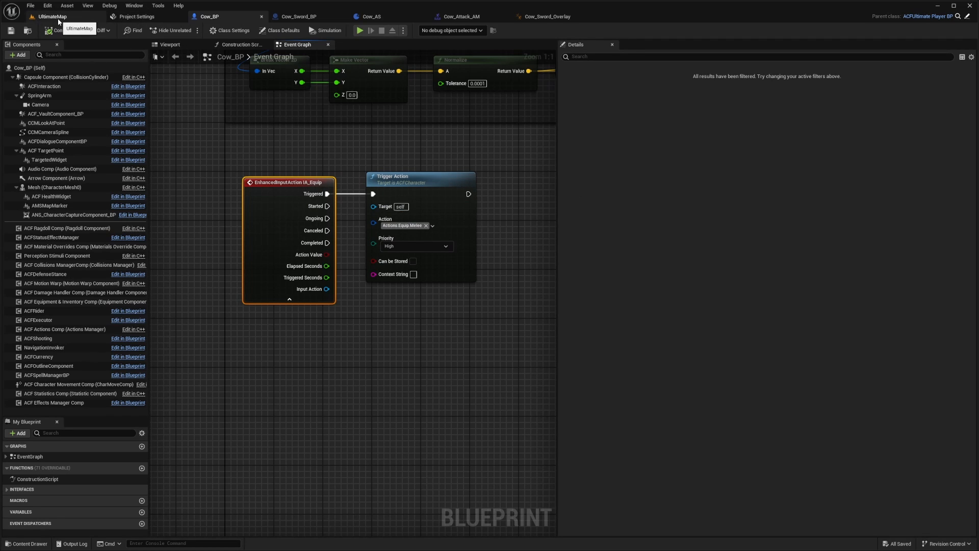
right_click(253, 344)
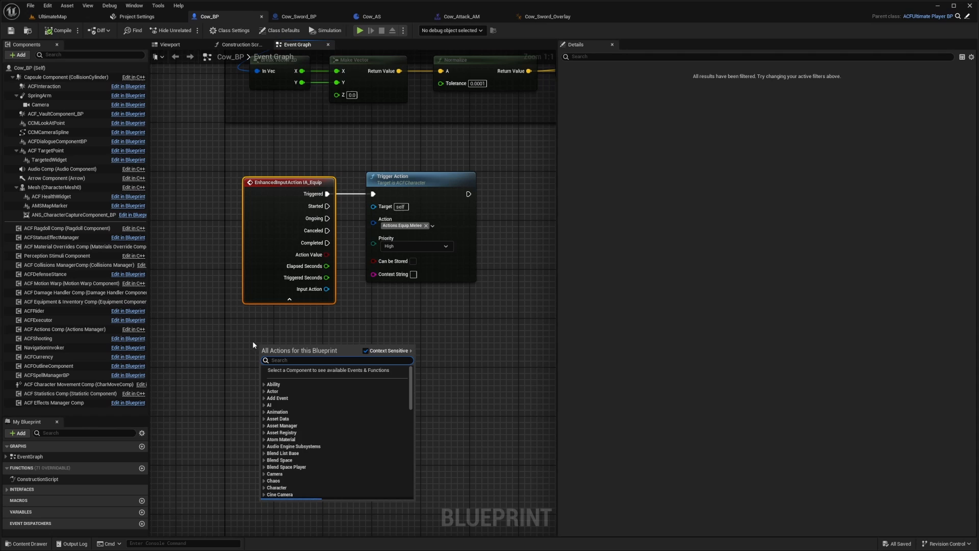
type("ACFEqui")
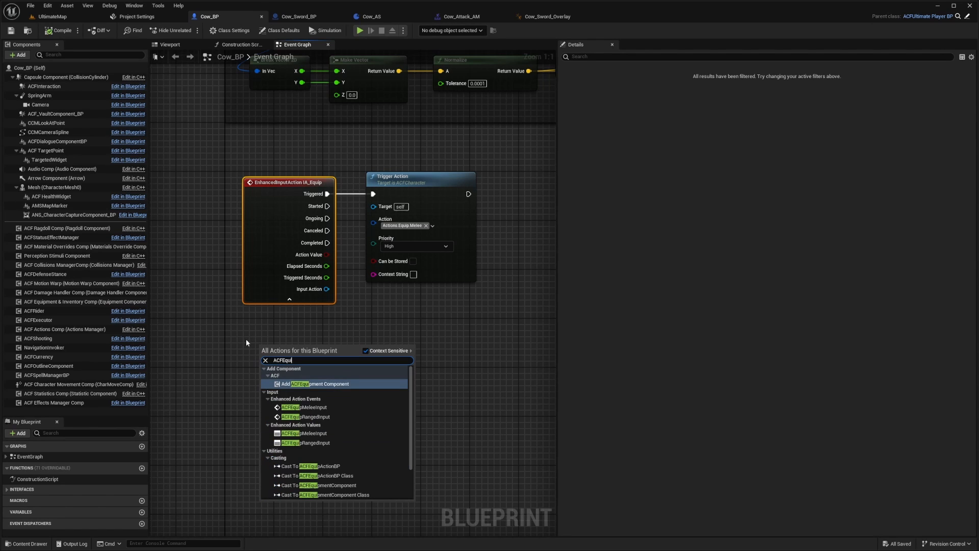
left_click(299, 407)
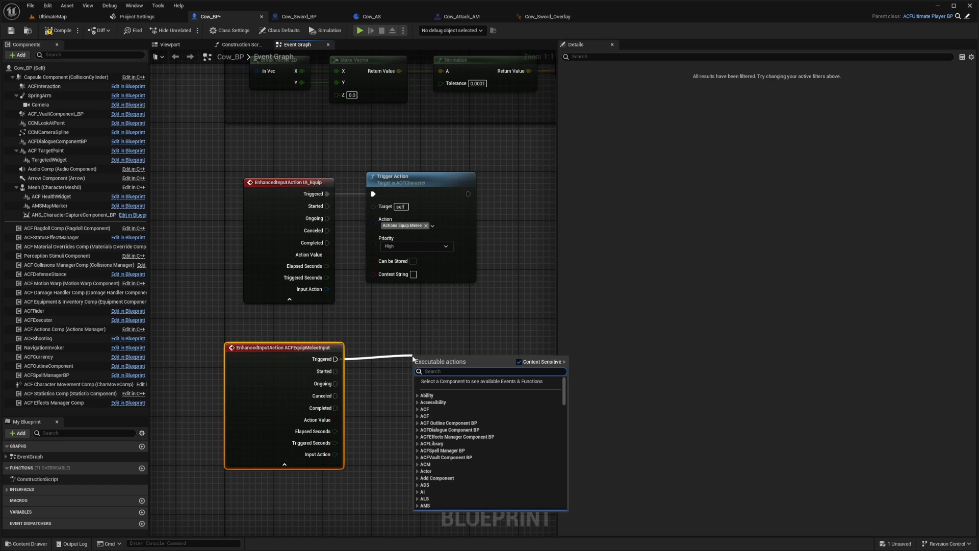
- Connect a Trigger Action node set to Actions.Attack at Medium priority
type("trigger act")
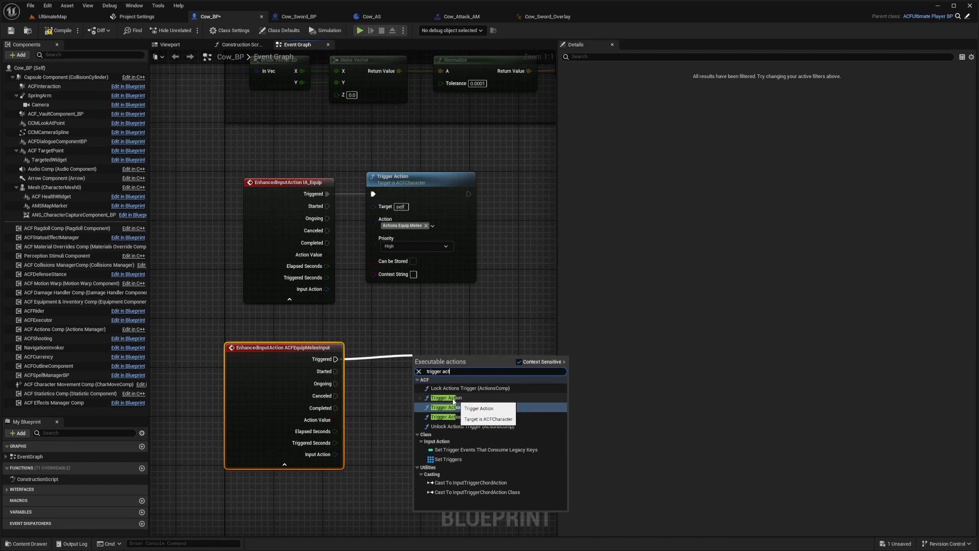
left_click(446, 407)
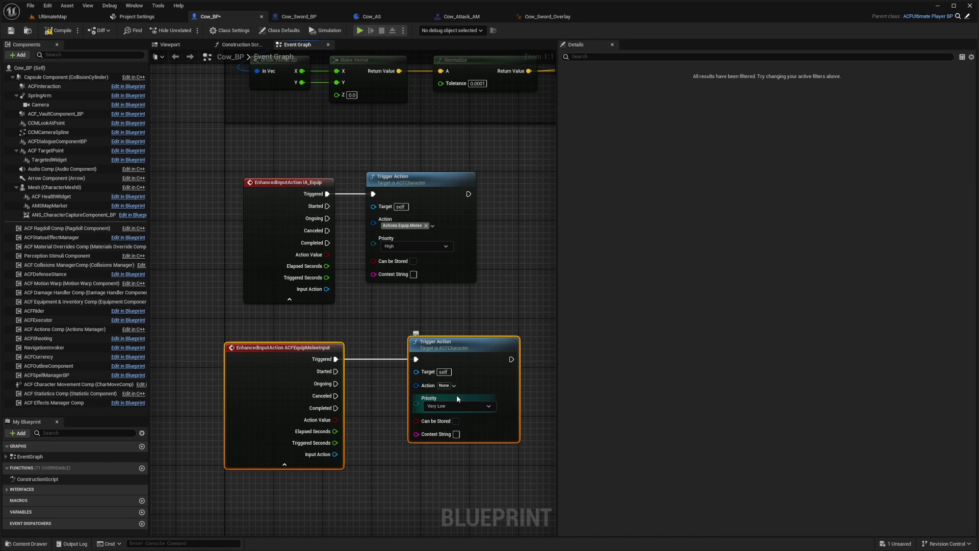
left_click(431, 225)
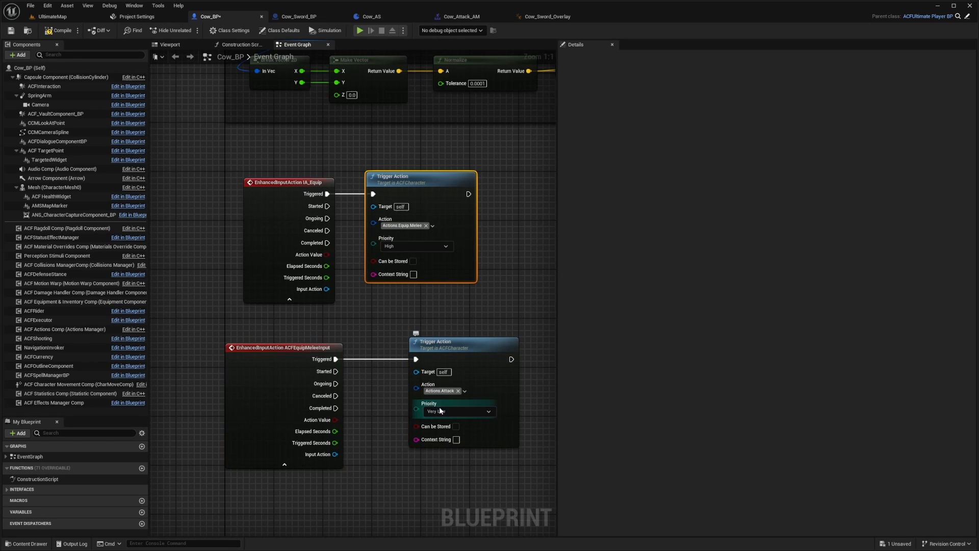
left_click(459, 411)
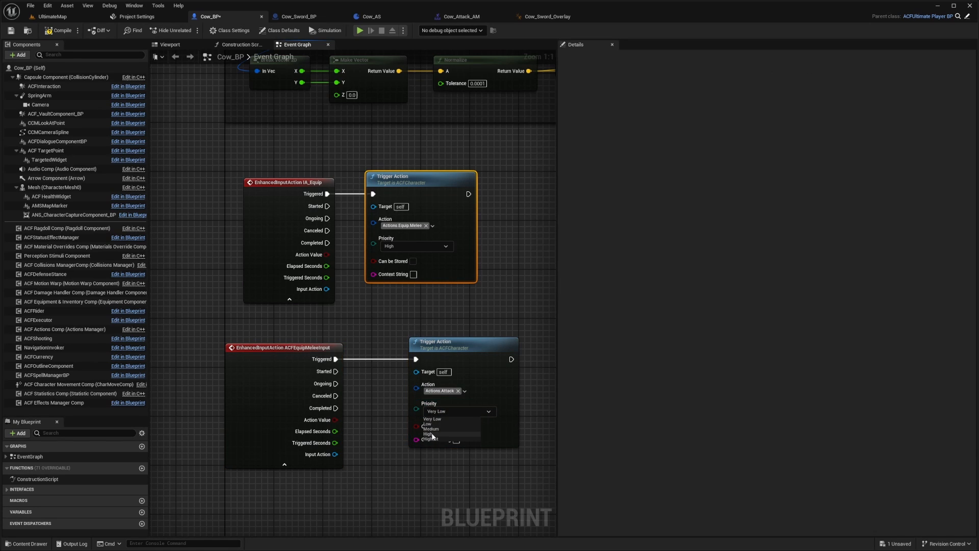
left_click(430, 429)
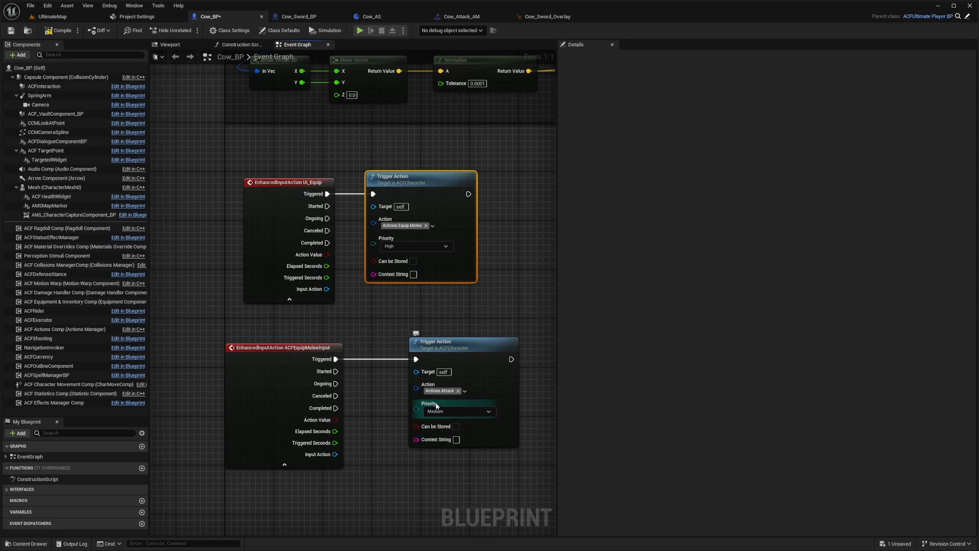
mouse_move(437, 402)
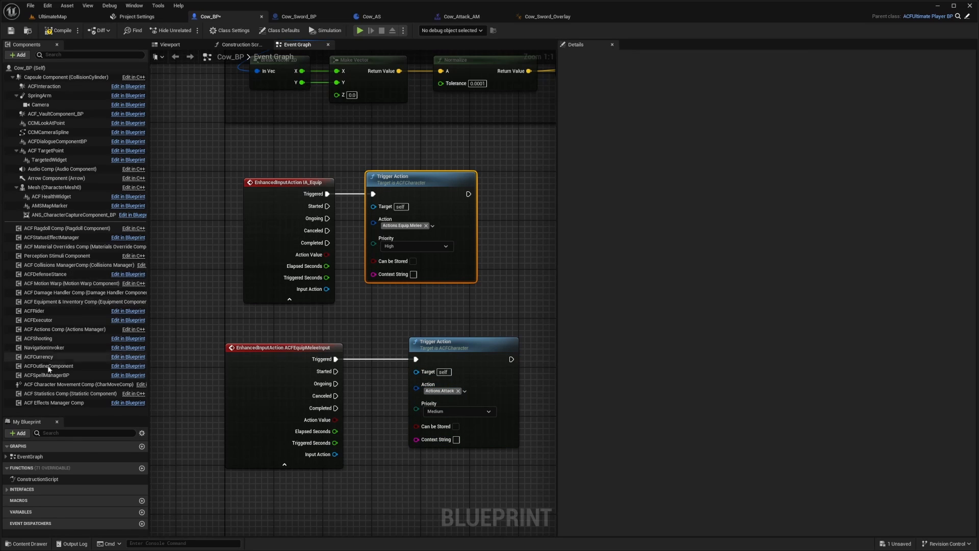
mouse_move(55, 383)
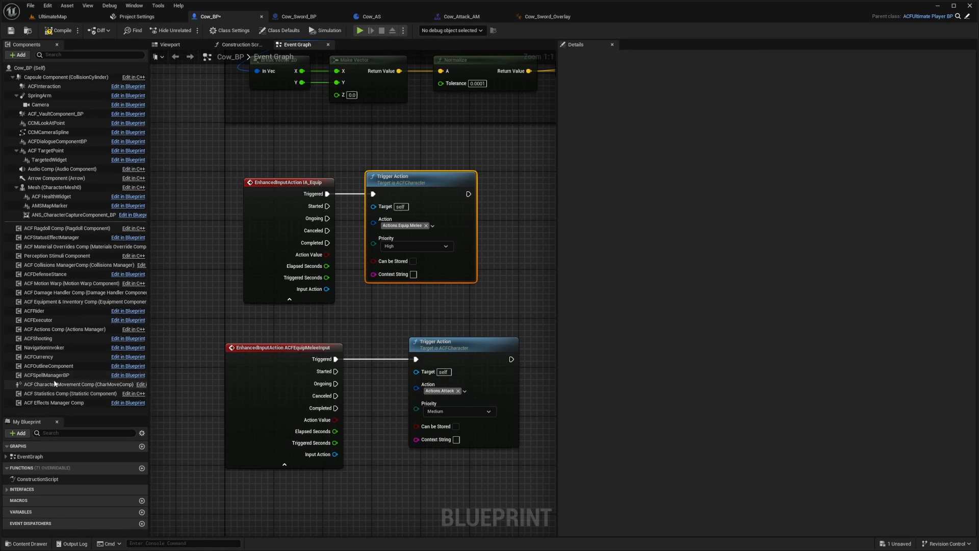
- Inspect the ACFActionSubState notify tracks in the Cow_Attack_AM montage, then return to Cow_AS
left_click(65, 329)
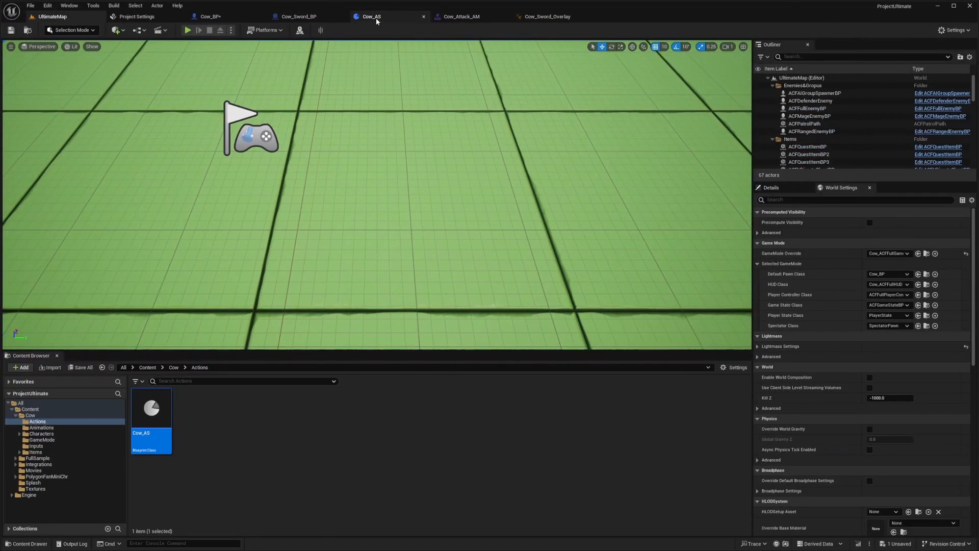
left_click(462, 17)
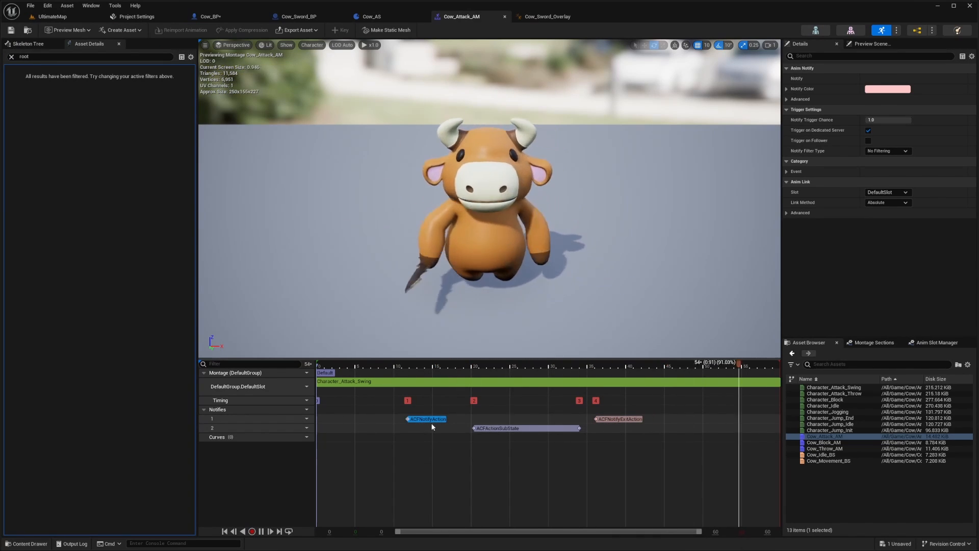
left_click(427, 366)
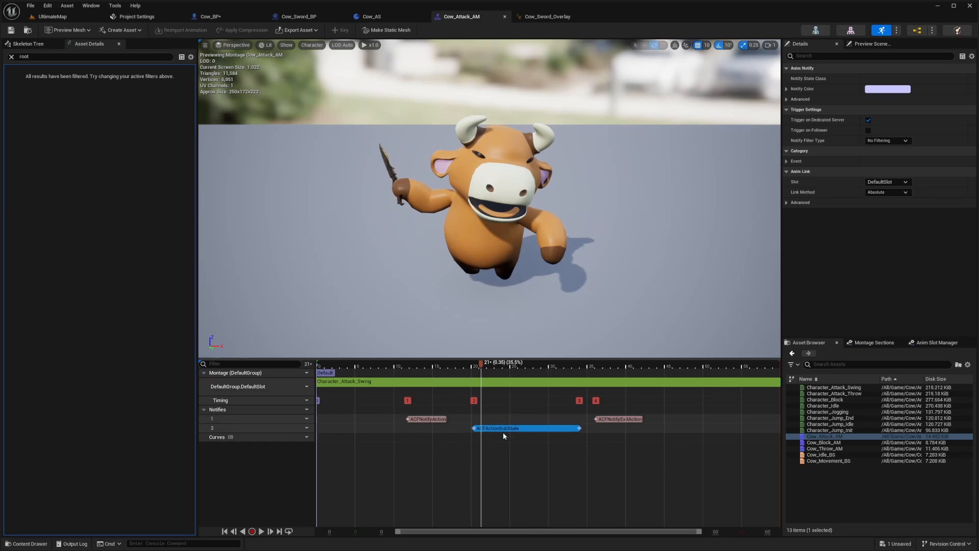
left_click(478, 363)
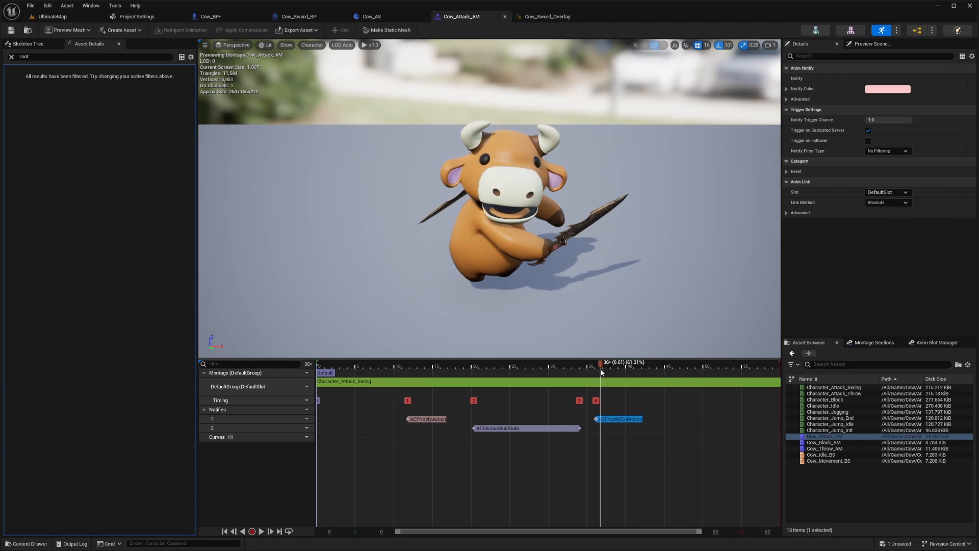
left_click(371, 16)
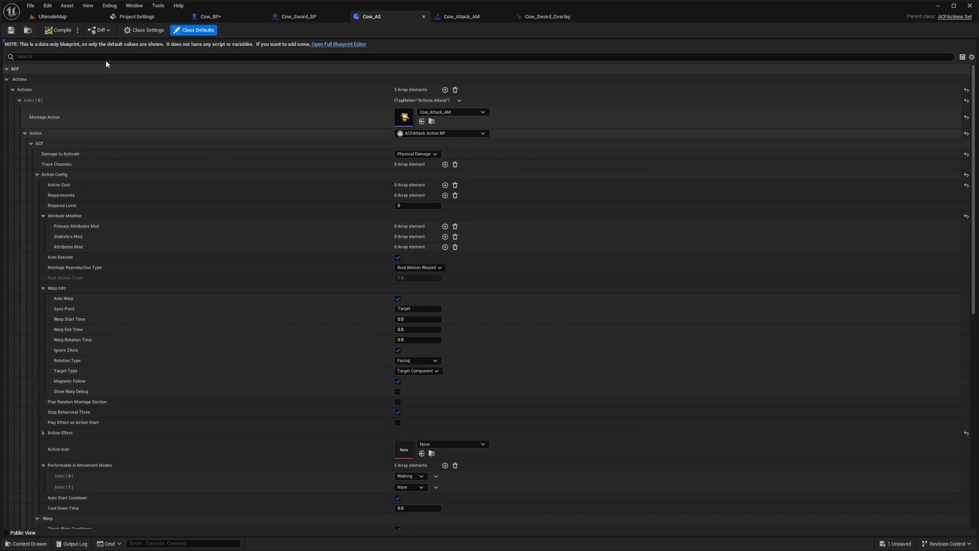
- Return to Cow_BP to confirm its actions component uses the Cow_AS action set
left_click(12, 89)
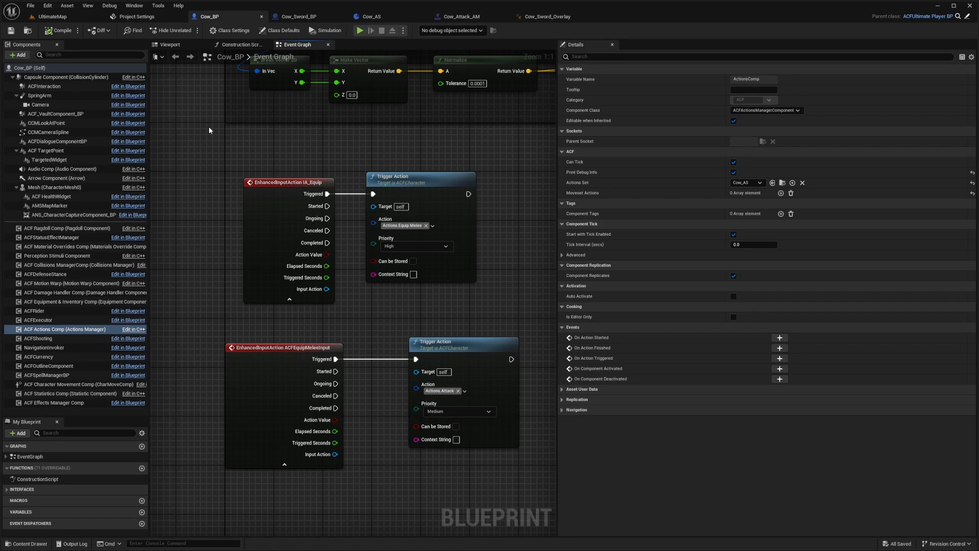
mouse_move(217, 17)
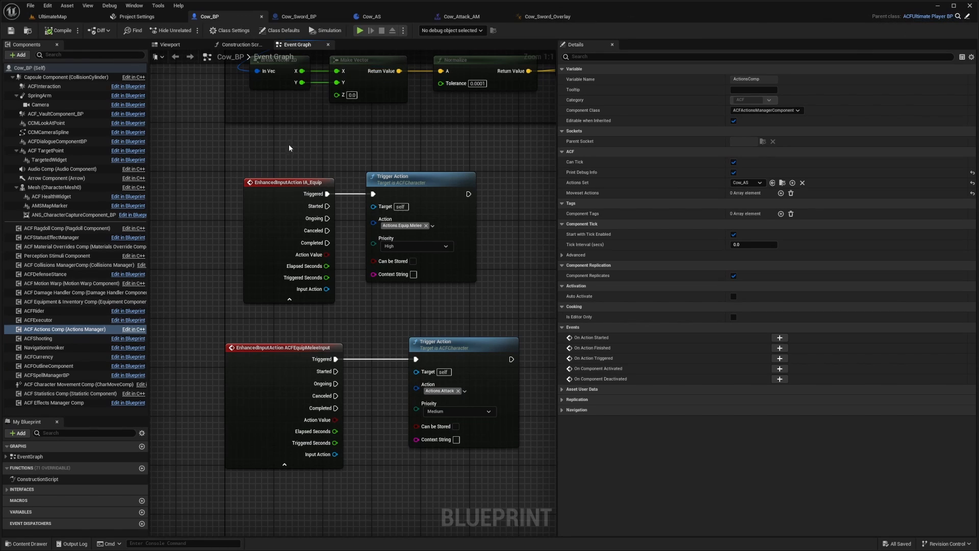
mouse_move(685, 26)
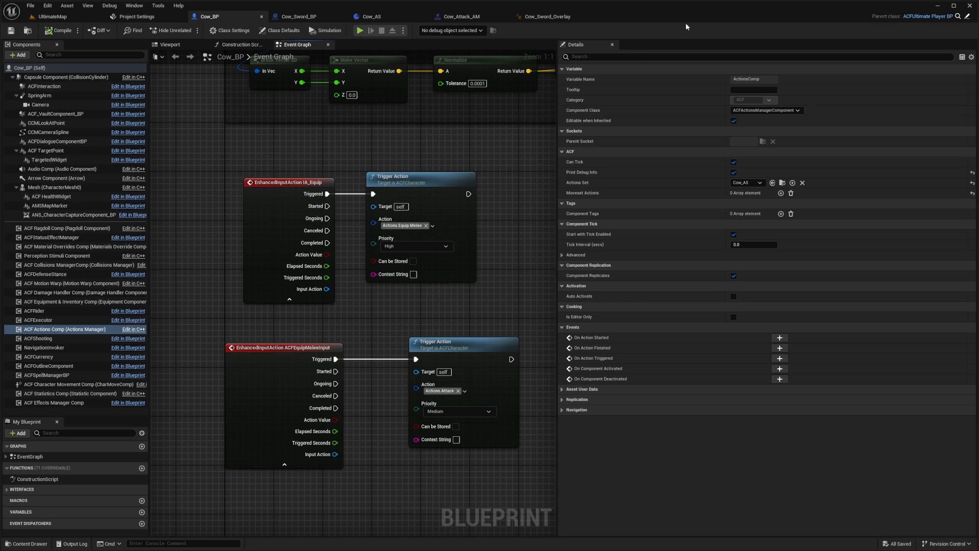
mouse_move(177, 144)
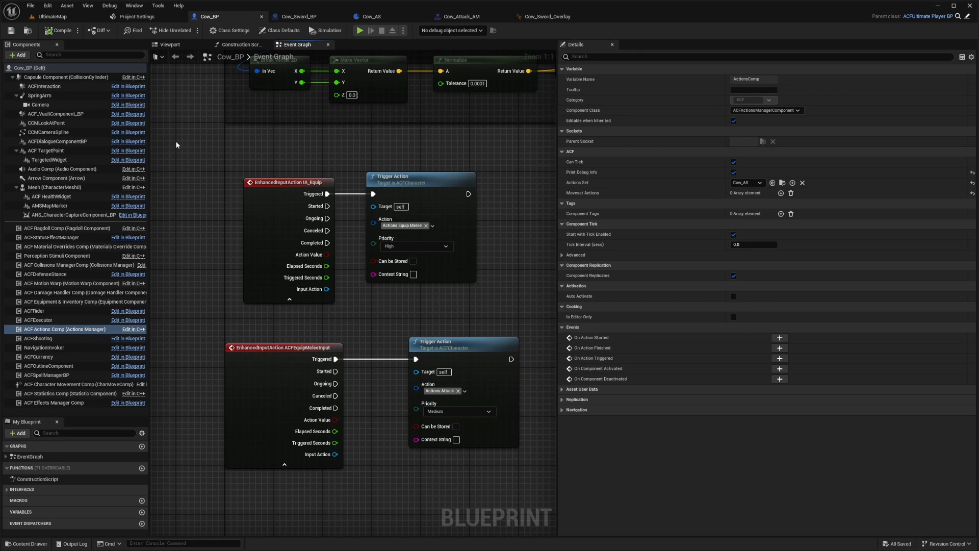
mouse_move(98, 30)
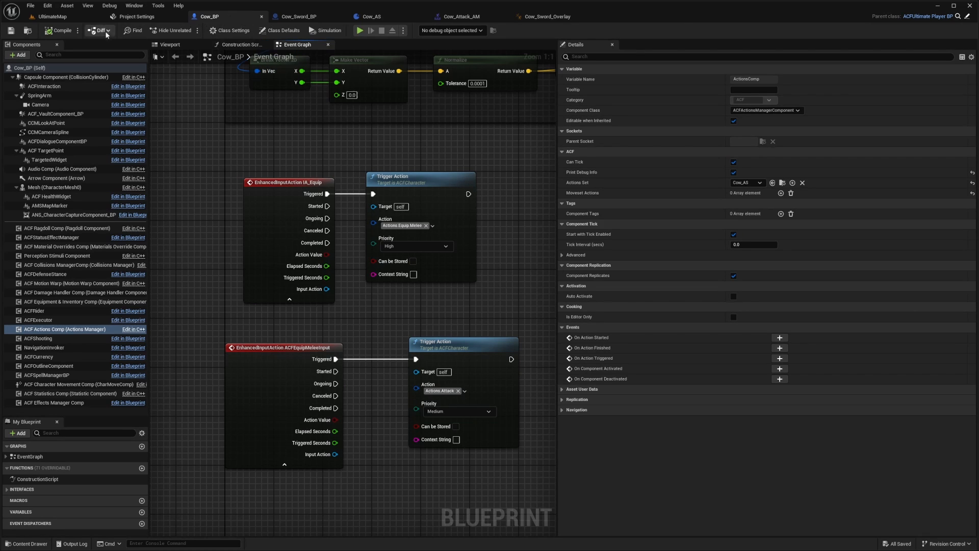
mouse_move(945, 33)
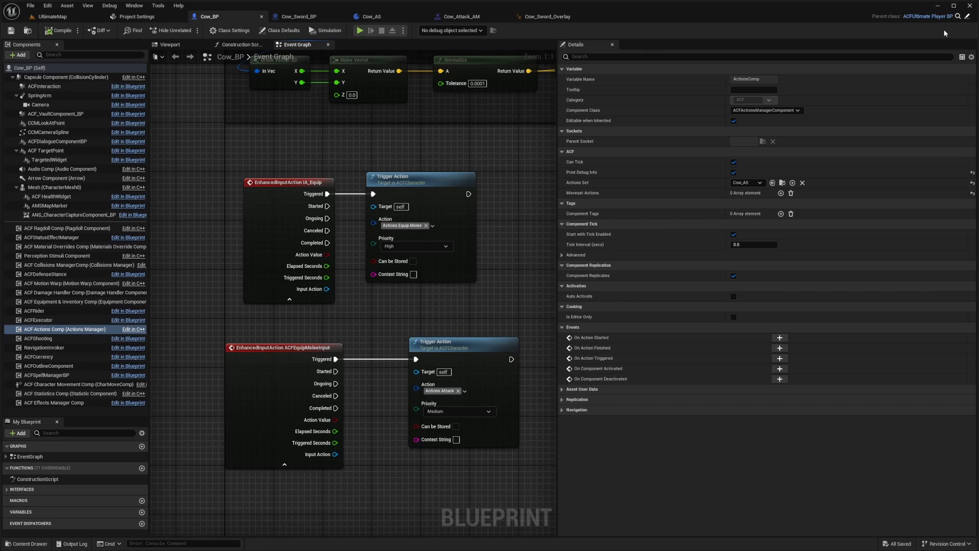
mouse_move(860, 25)
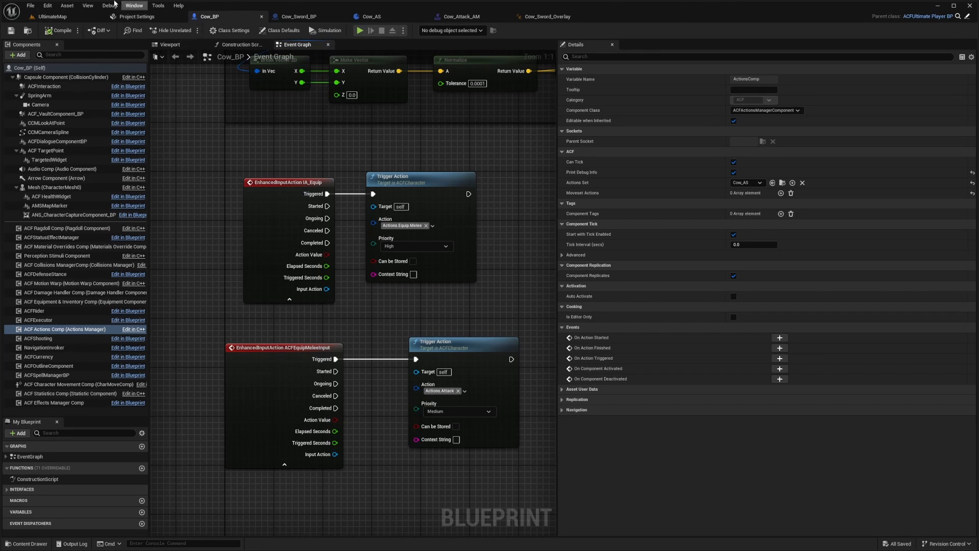
mouse_move(173, 123)
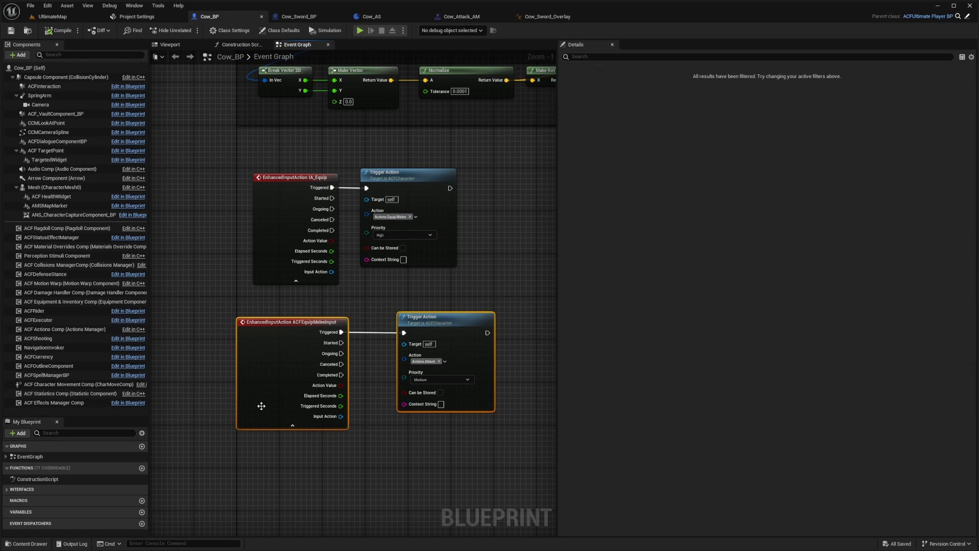
- Delete the EquipMeleeInput event and Trigger Action nodes, then check Cow_BP's Actions component
key("Delete")
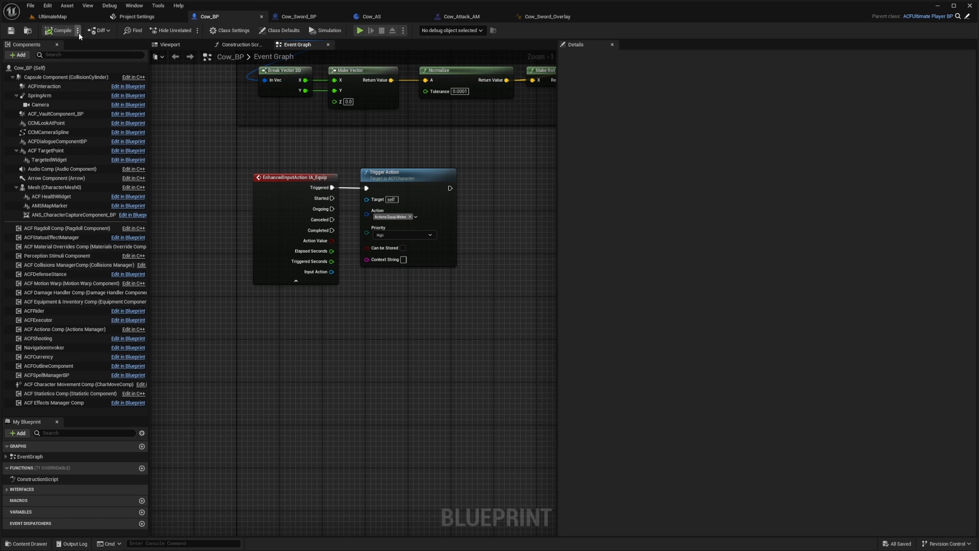
mouse_move(197, 27)
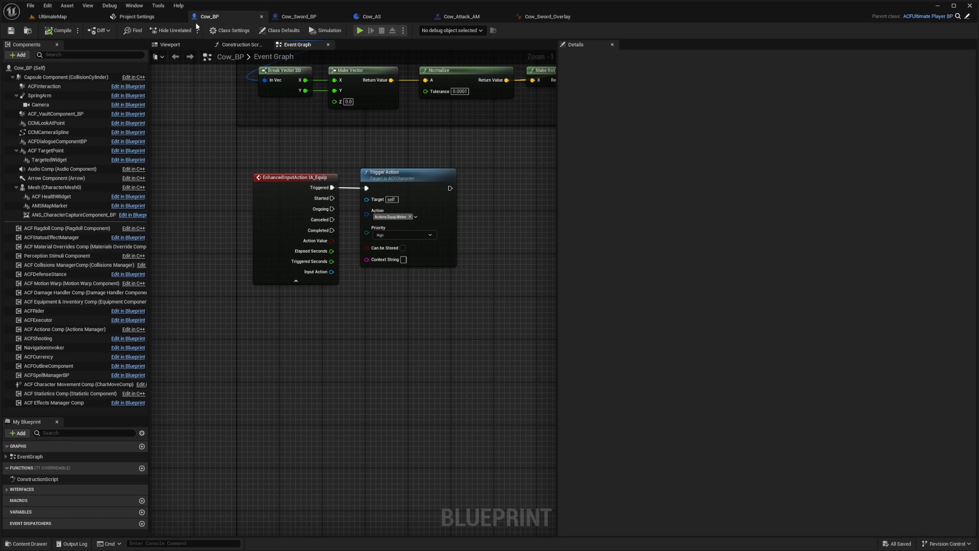
mouse_move(228, 128)
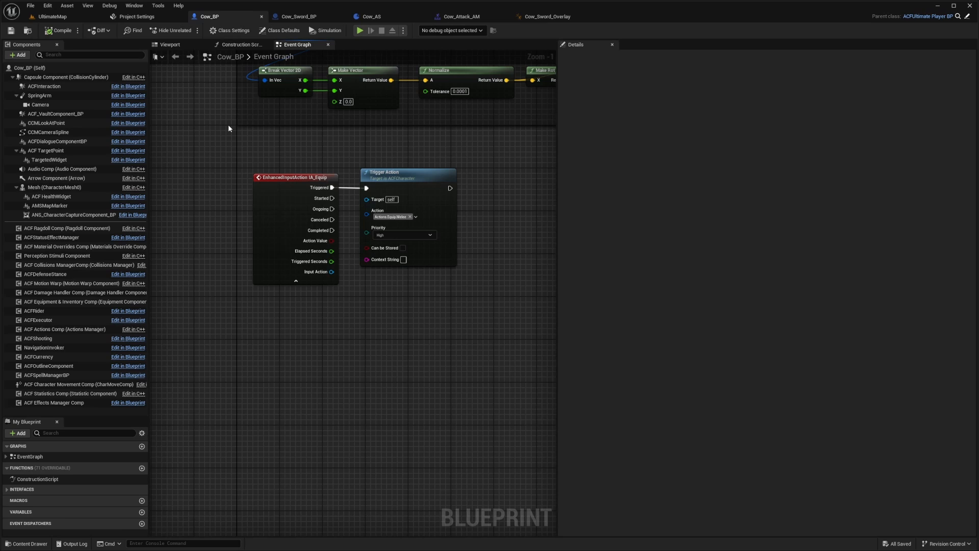
mouse_move(63, 21)
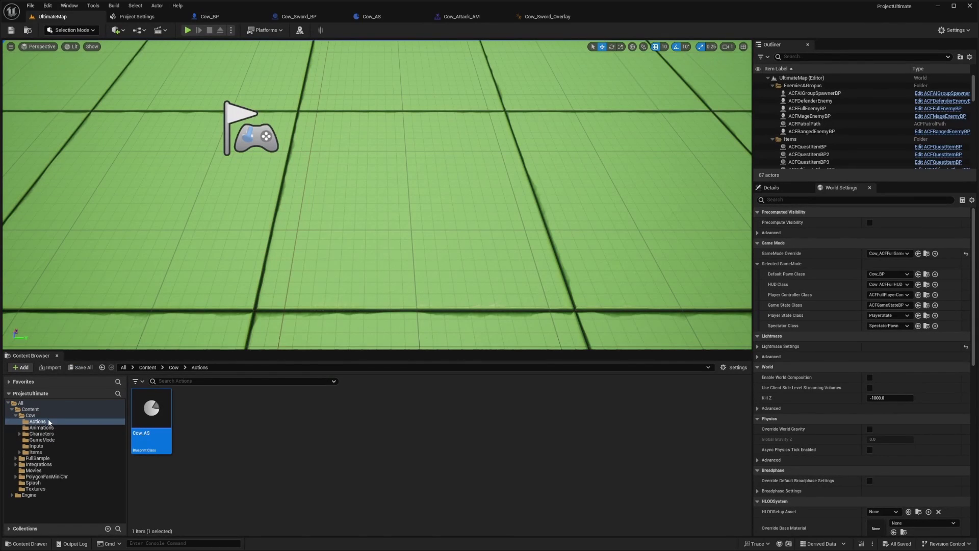
mouse_move(292, 54)
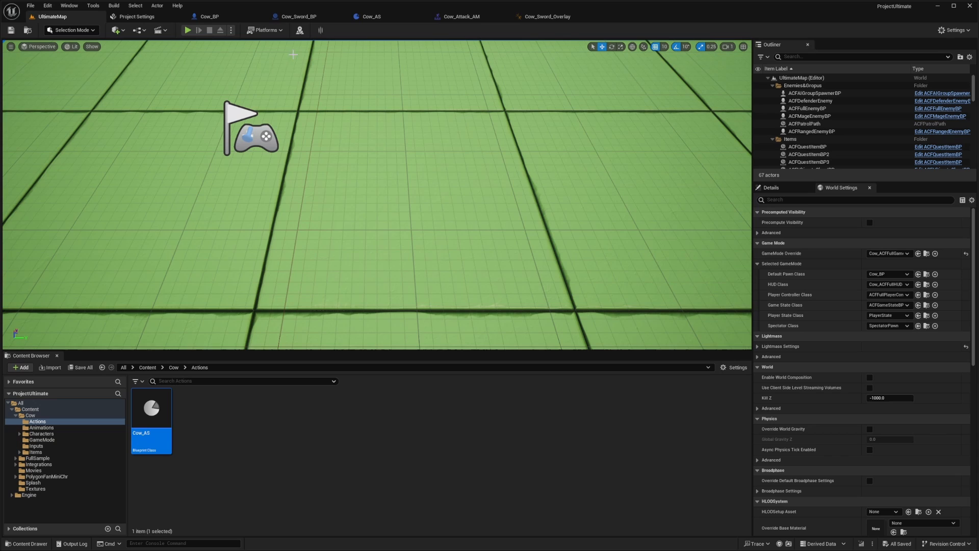
left_click(20, 402)
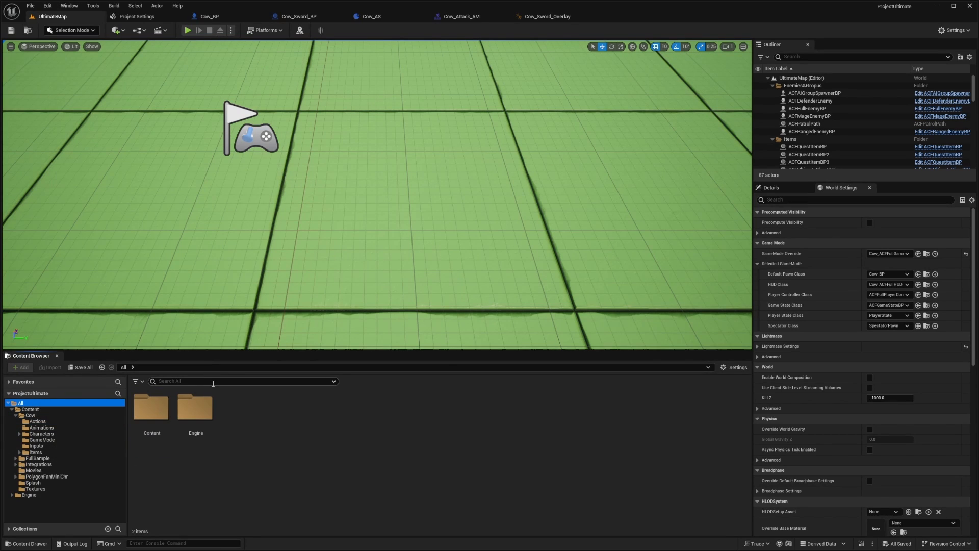
left_click(209, 16)
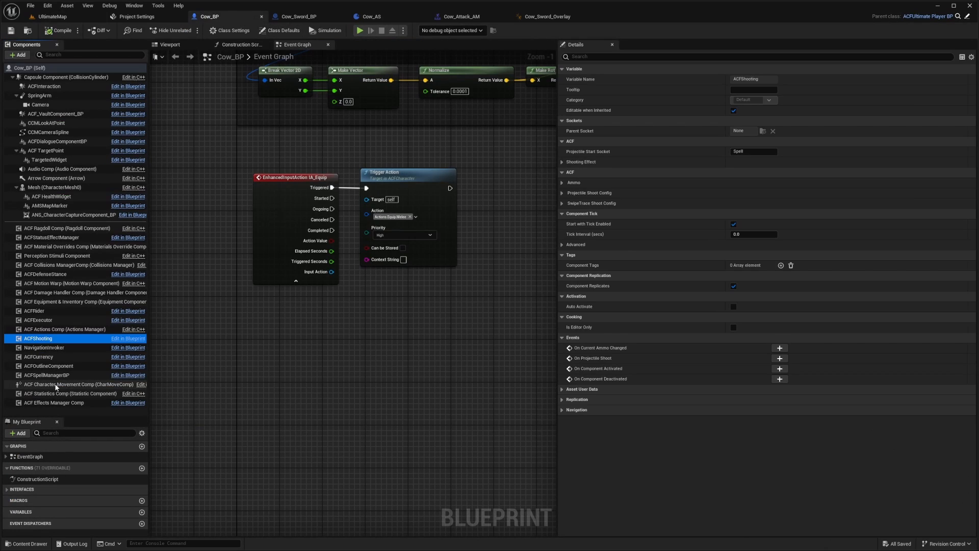
mouse_move(65, 329)
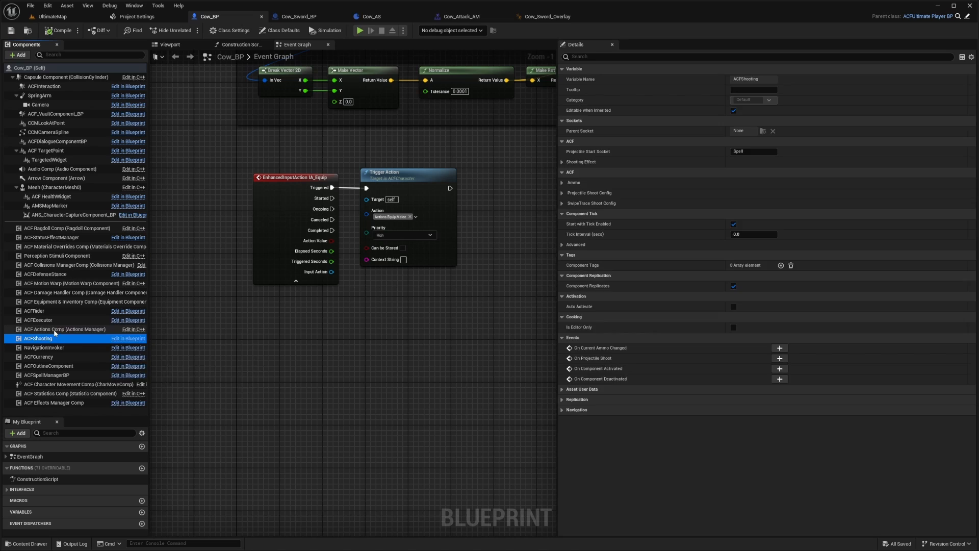
left_click(65, 329)
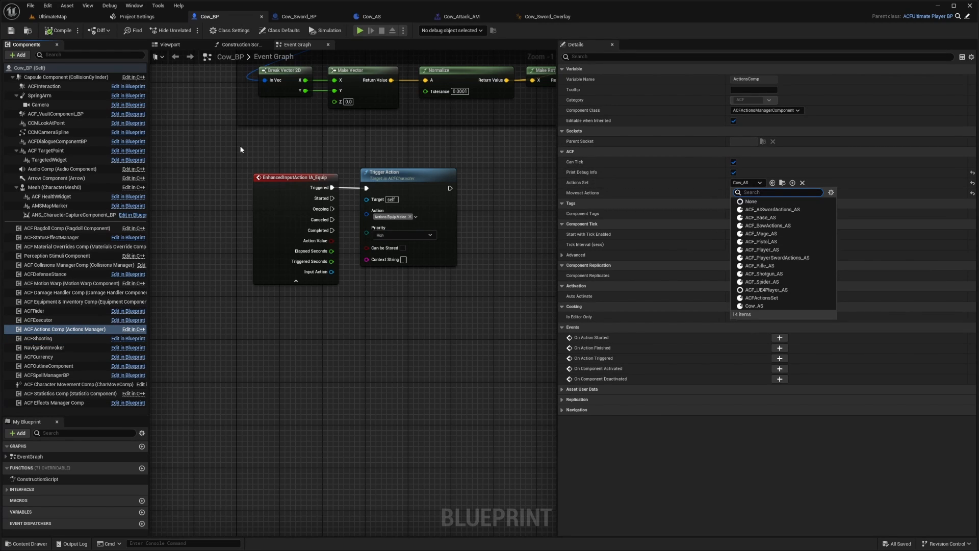
- Open ACF_Player_AS and inspect Index 11 Equip.Melee's Equip montage
left_click(52, 16)
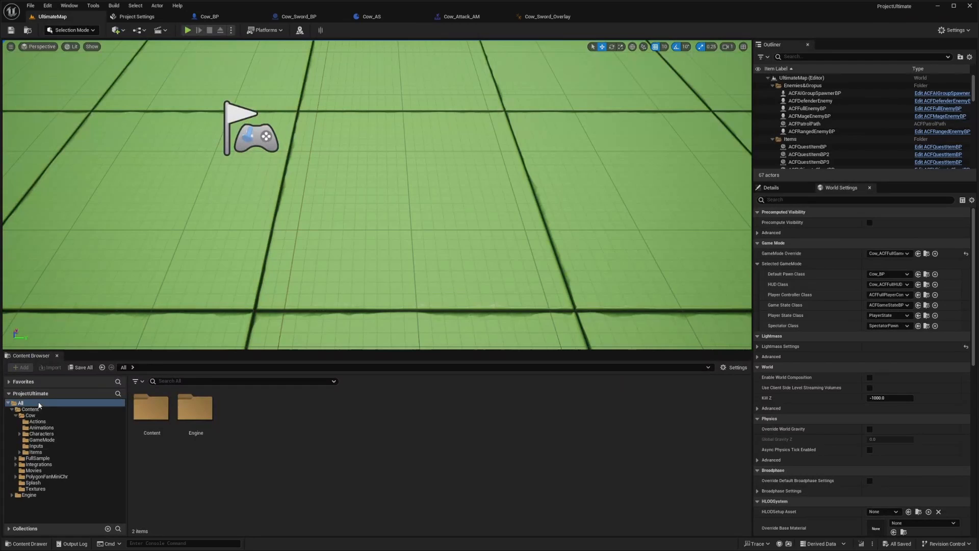
type("acf_player")
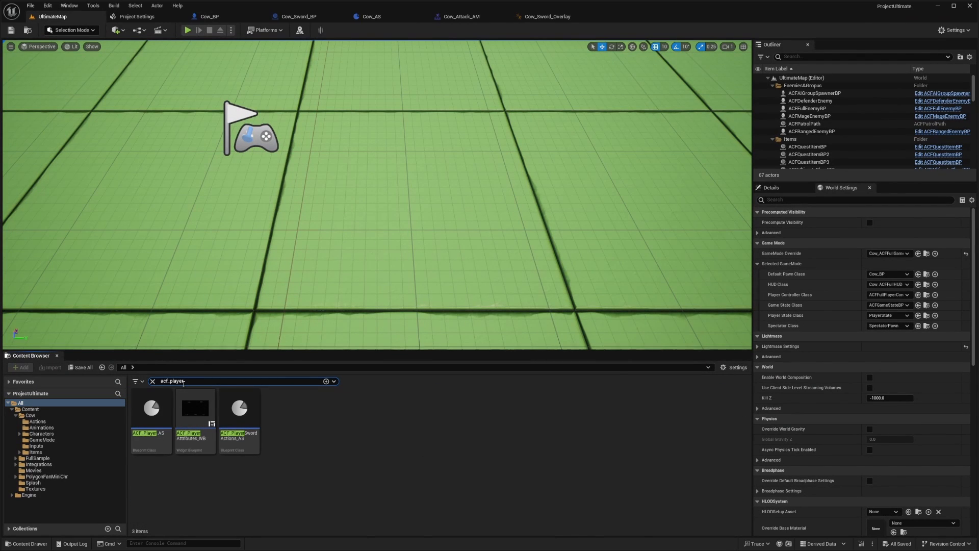
double_click(150, 407)
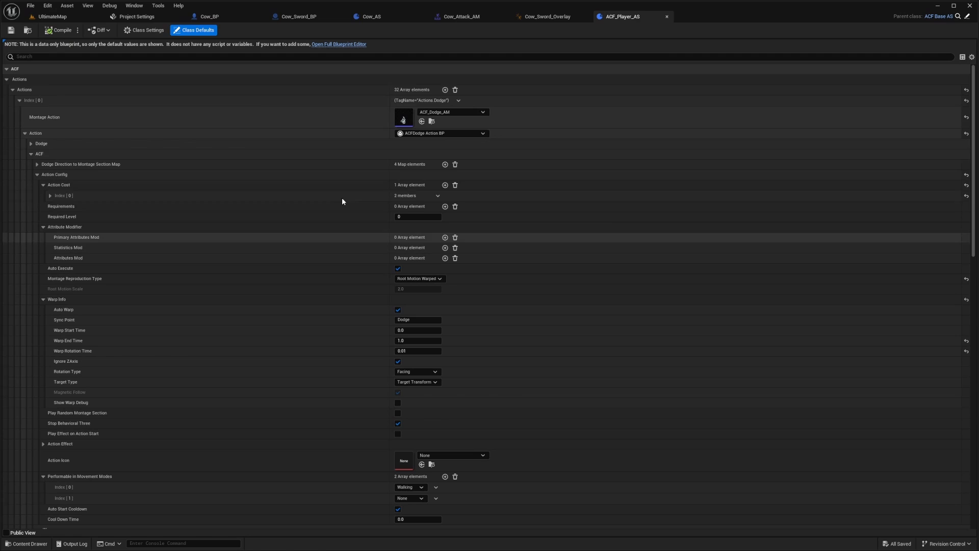
left_click(20, 100)
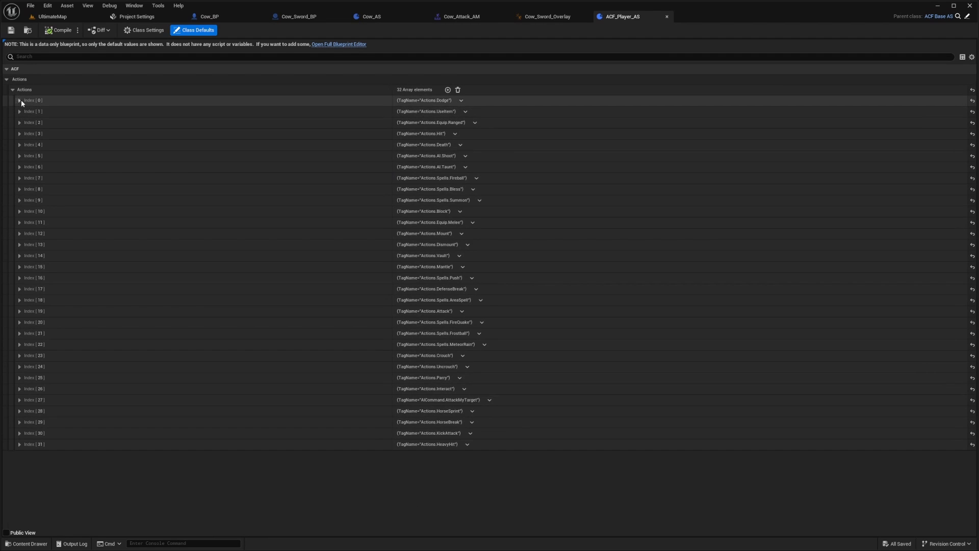
mouse_move(435, 158)
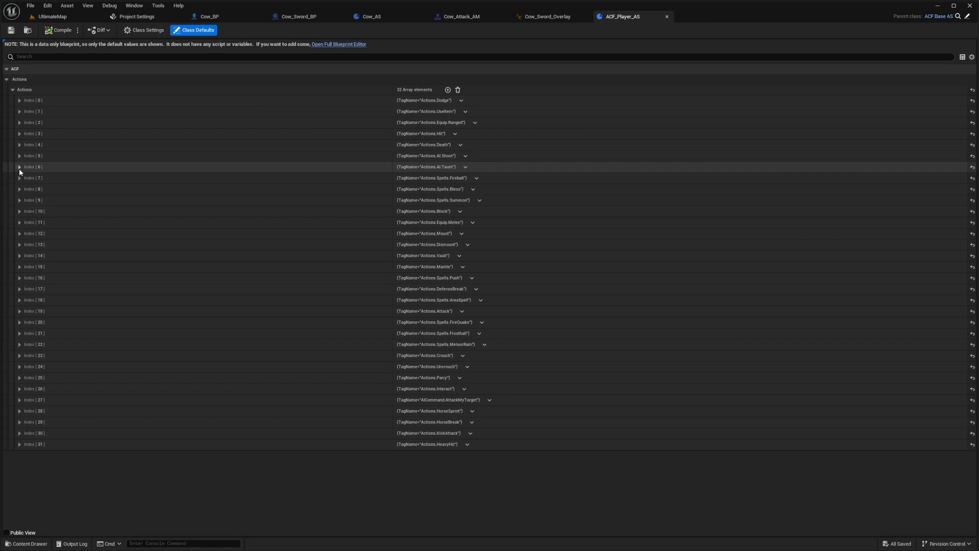
left_click(20, 155)
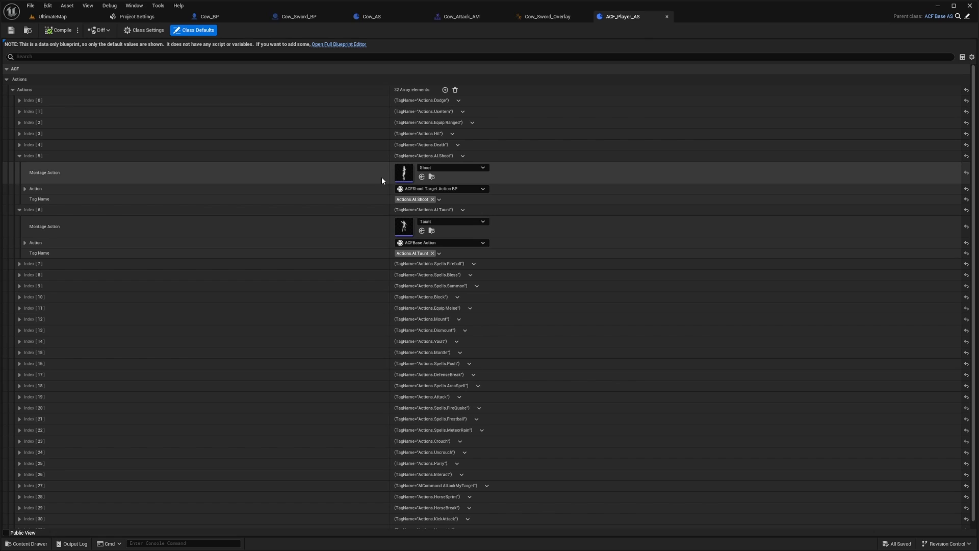
mouse_move(423, 163)
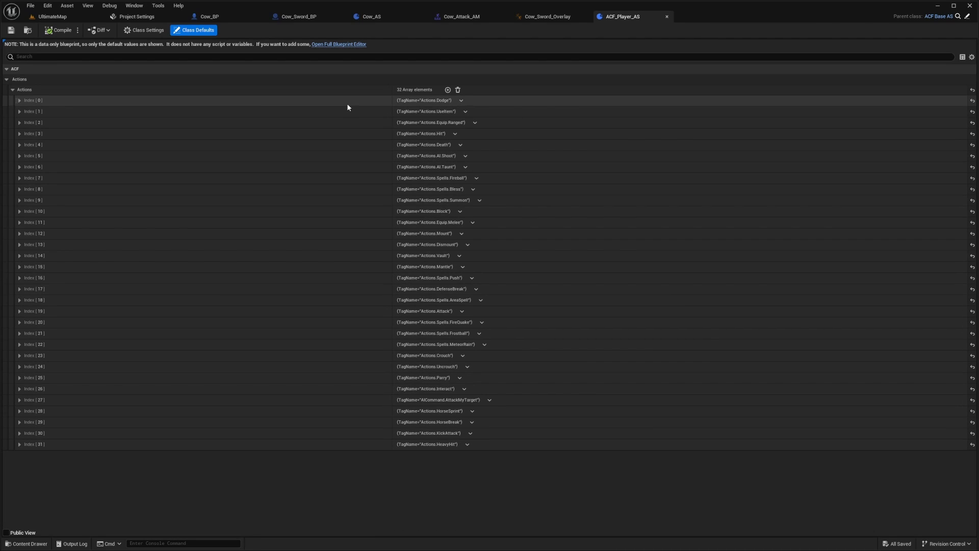
mouse_move(415, 223)
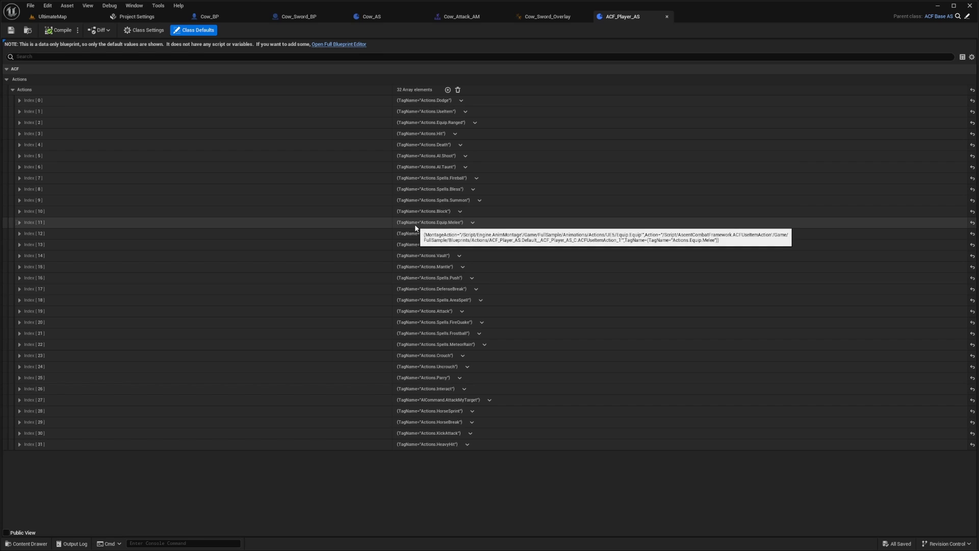
mouse_move(420, 222)
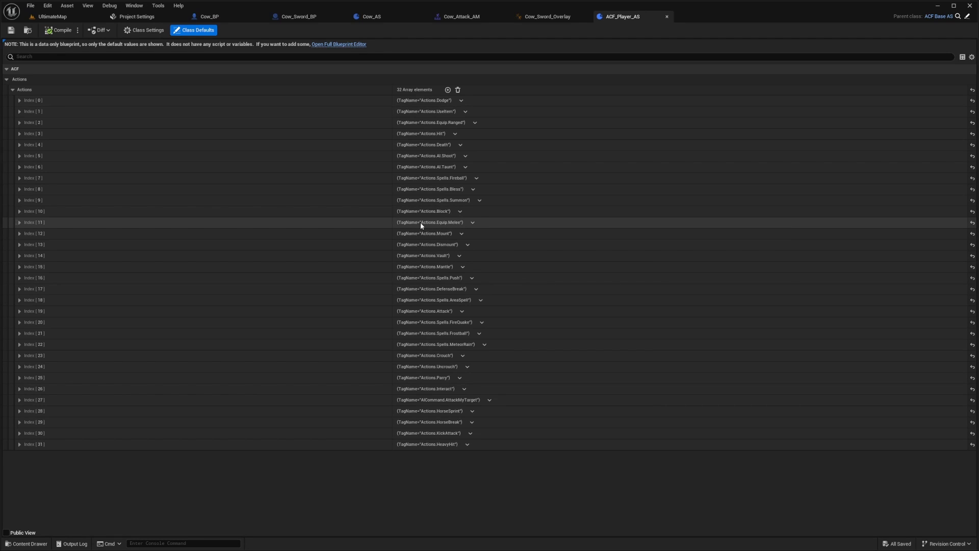
left_click(19, 222)
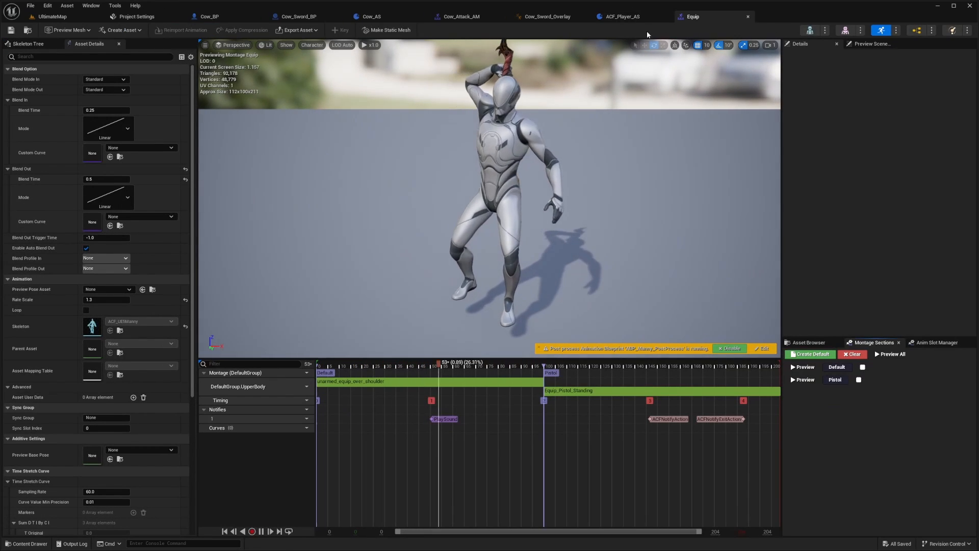
- Retarget from SKM_Manny to SK_Bull, selecting unarmed_equip_over_shoulder as the animation
left_click(337, 363)
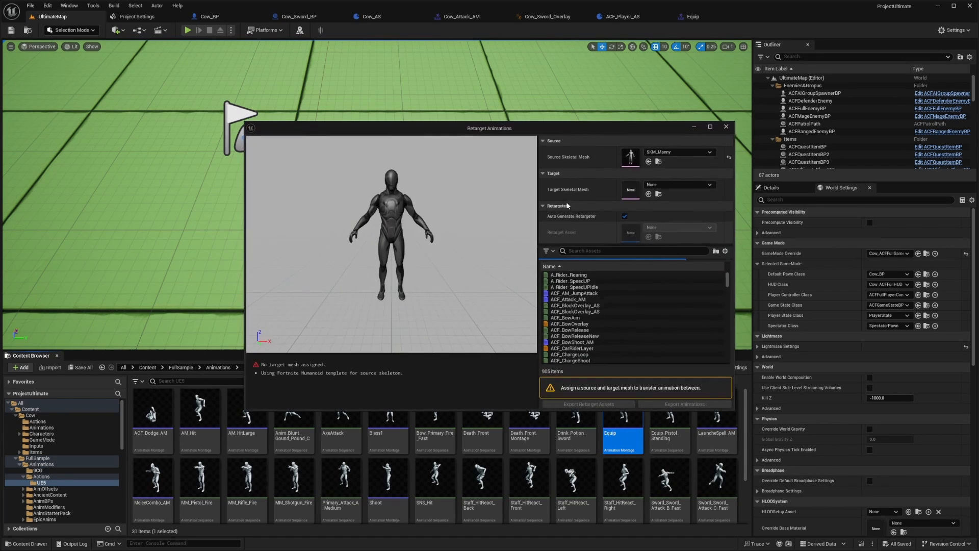
left_click(709, 184)
type("equip")
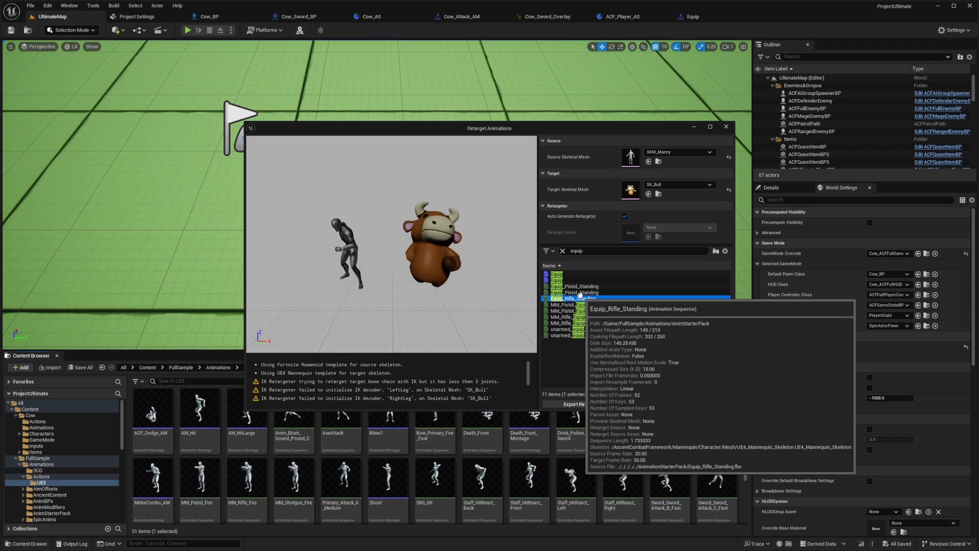
left_click(574, 292)
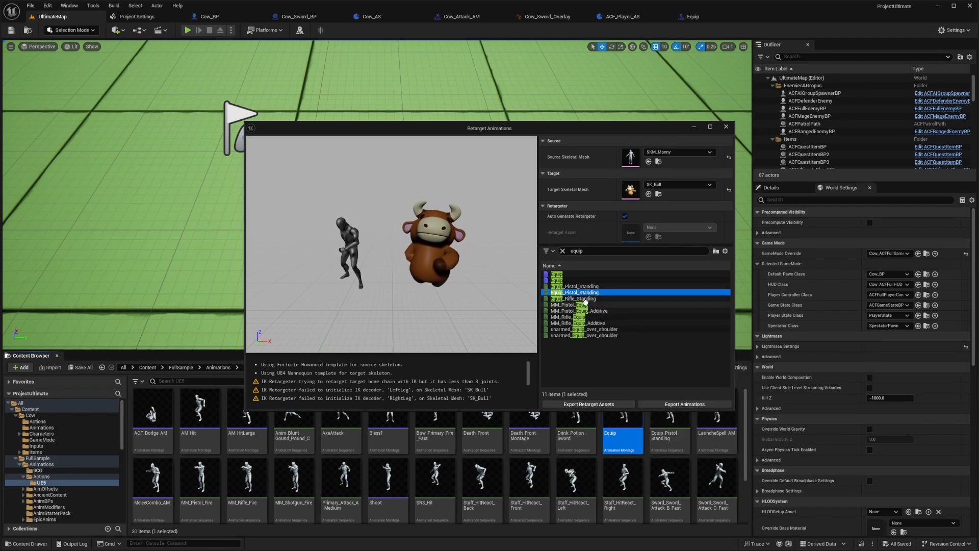
left_click(575, 305)
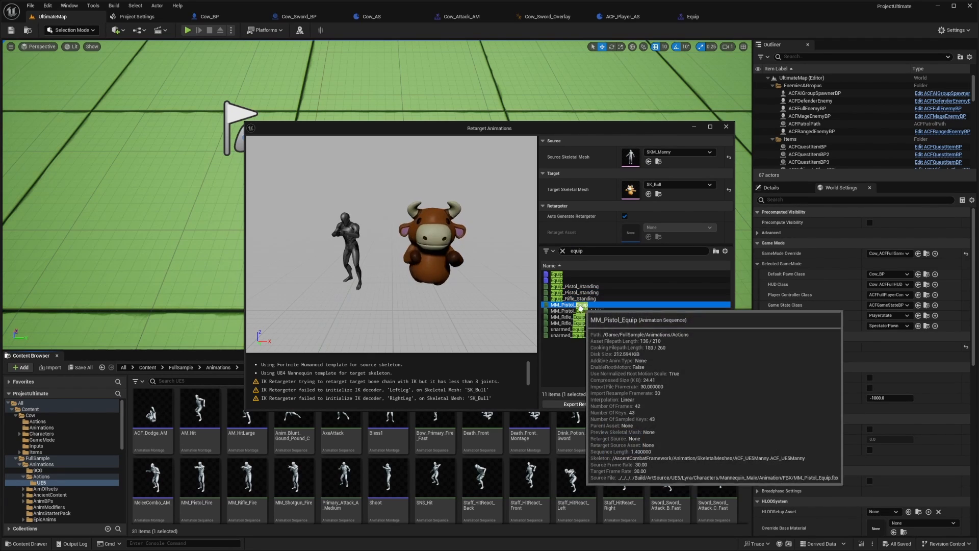
left_click(584, 329)
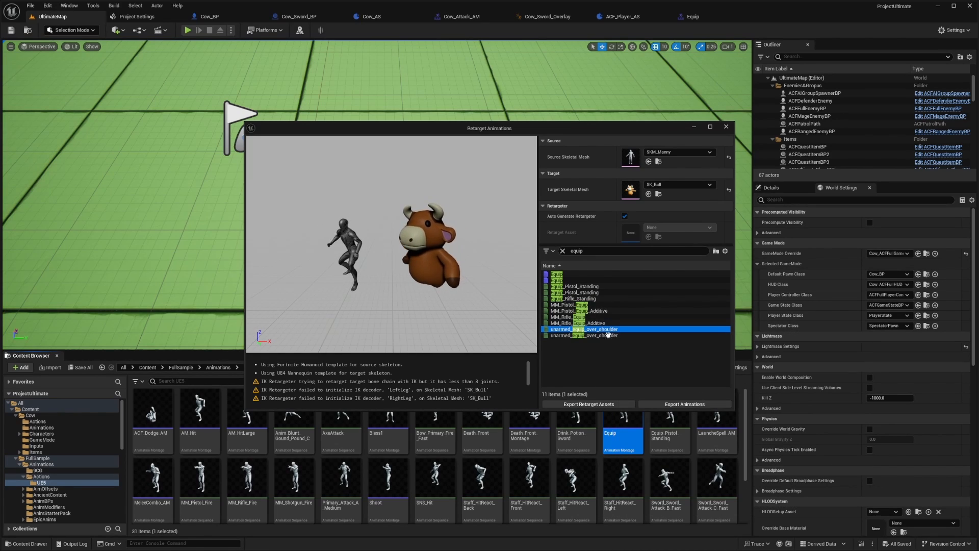
mouse_move(562, 275)
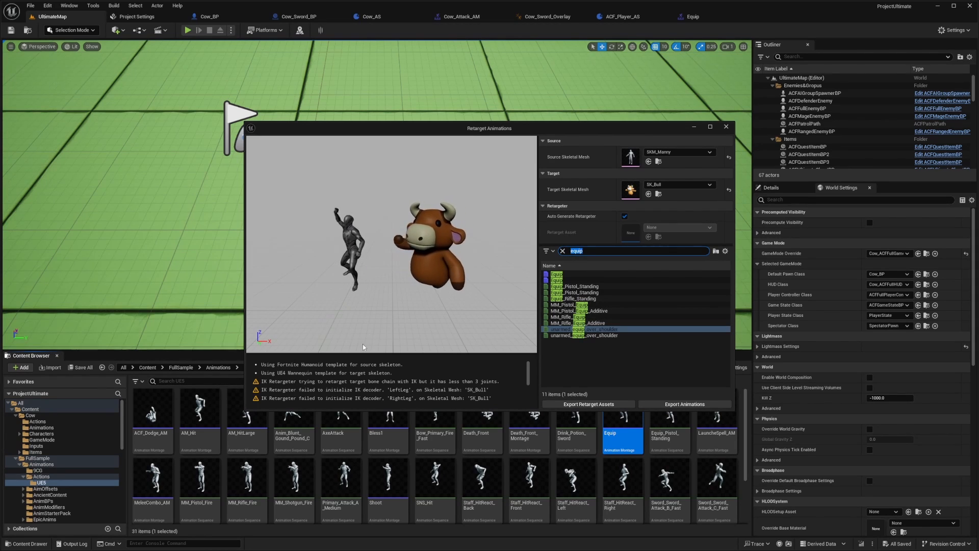
left_click(584, 329)
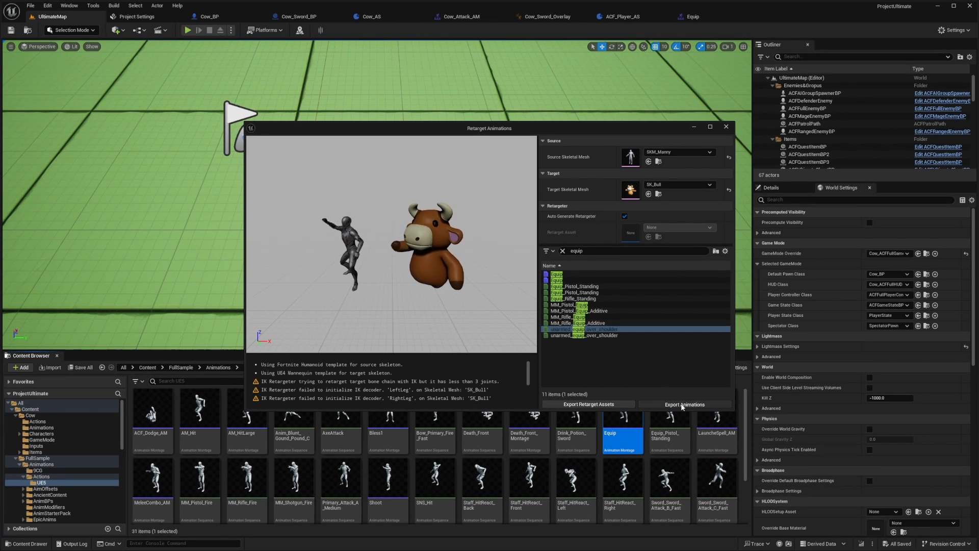
- Export the retargeted animation with prefix Cow_ into Content/Cow/Animations/Anims
left_click(684, 404)
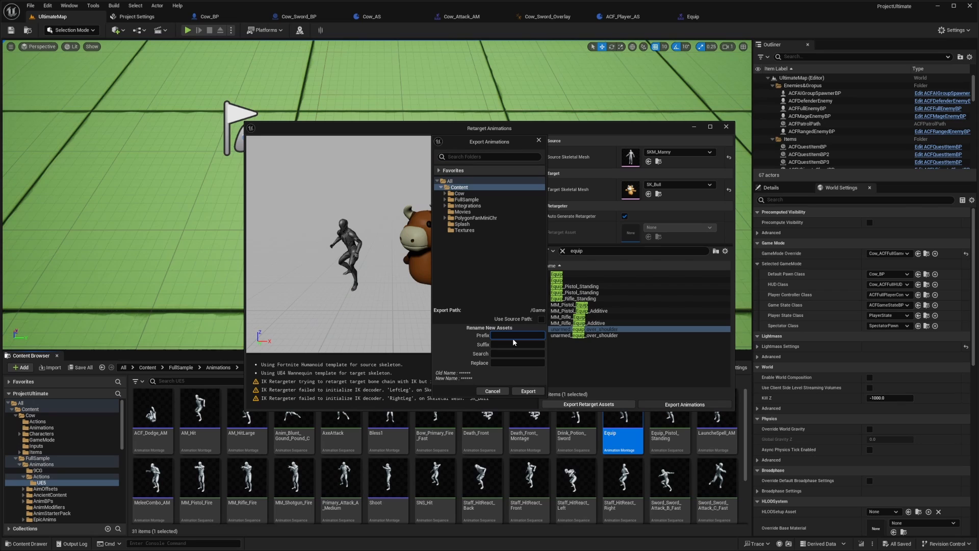
type("Cow_")
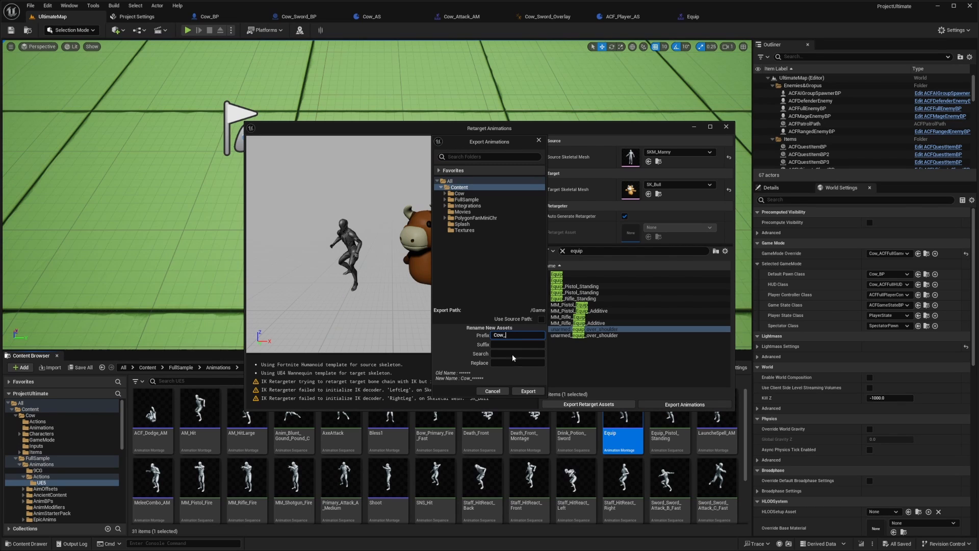
left_click(458, 192)
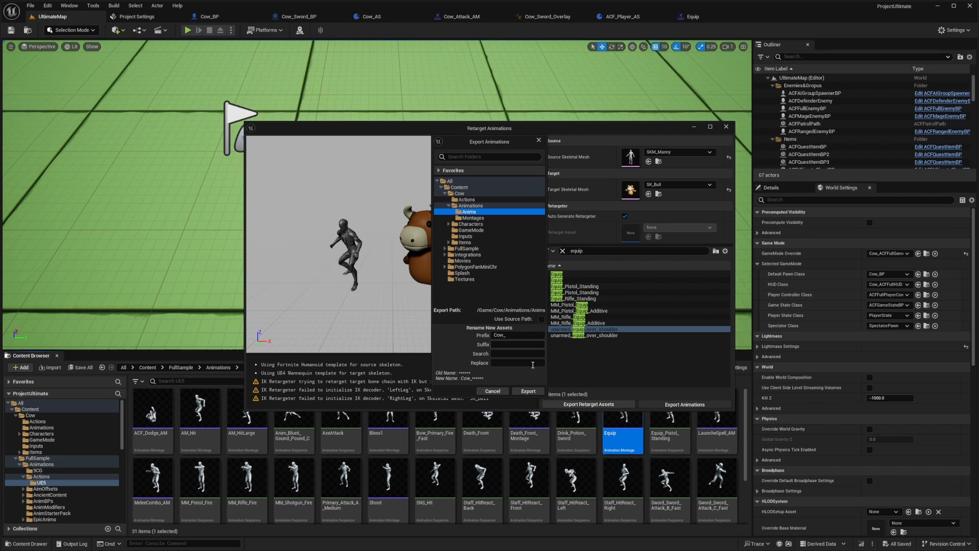
left_click(528, 390)
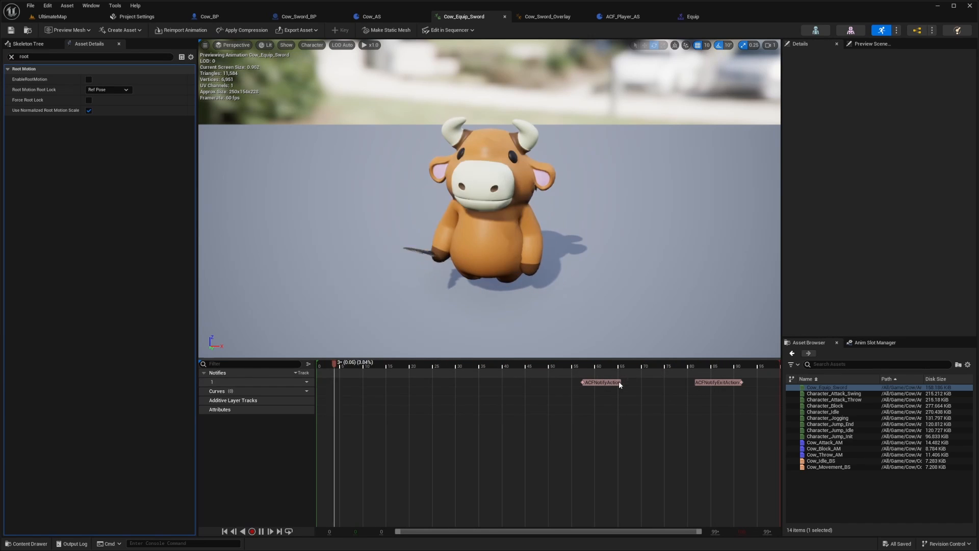
- Enable root motion on Cow_Equip_Sword, then create and open the Cow_Equip_AM montage
left_click(429, 365)
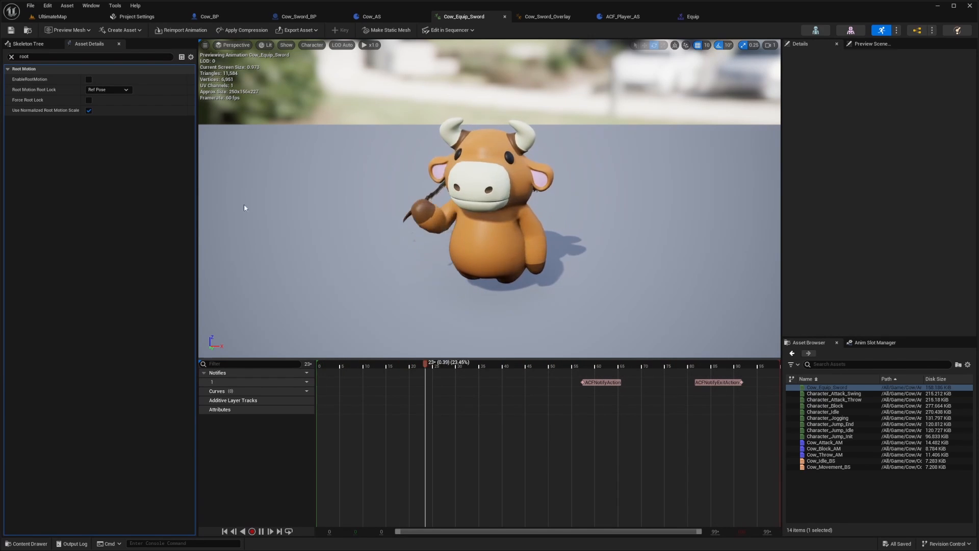
left_click(88, 79)
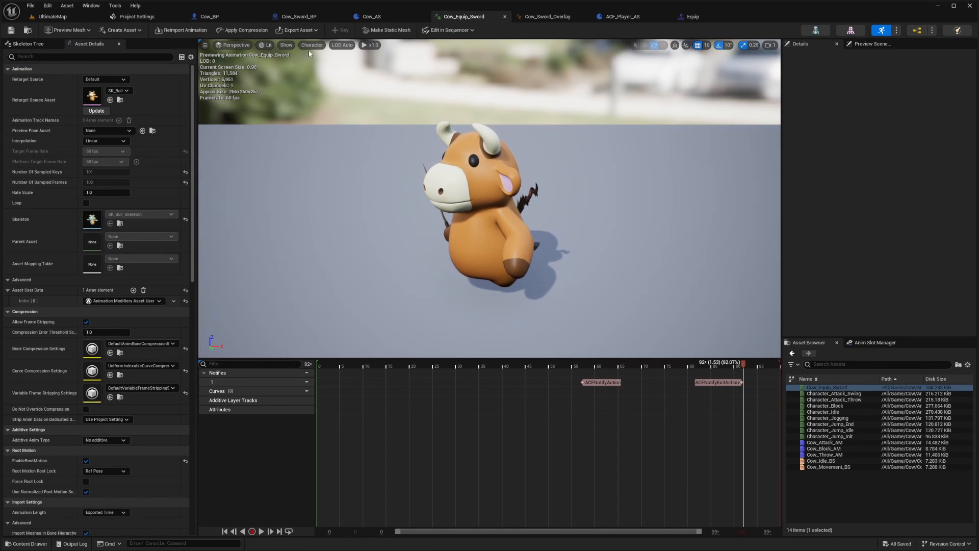
left_click(51, 16)
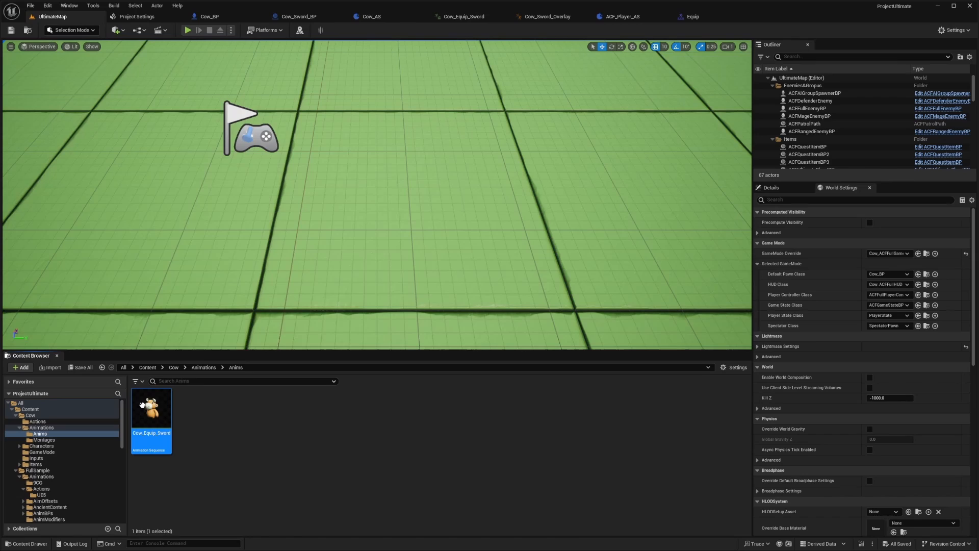
right_click(150, 415)
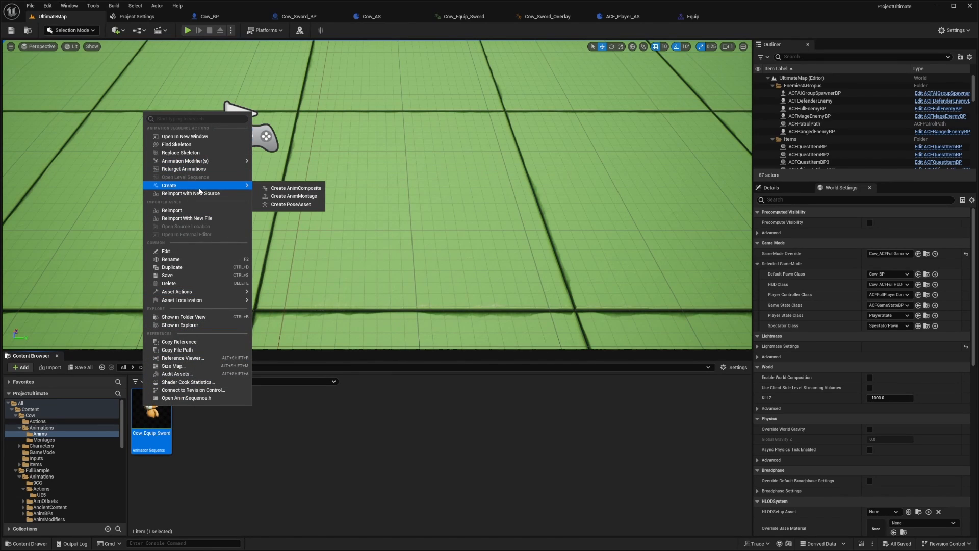
left_click(294, 196)
type("ow_Equip_AM")
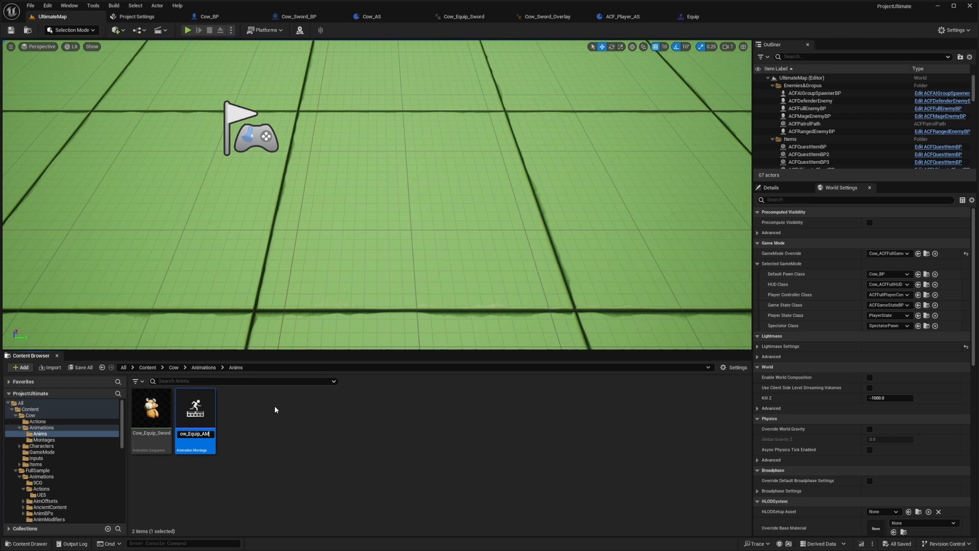
double_click(195, 406)
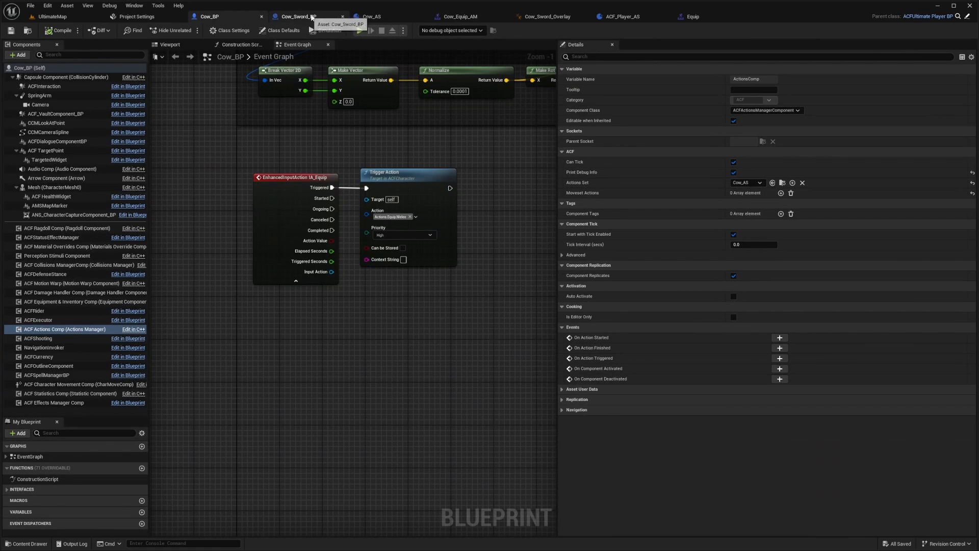
- In Cow_AS, set Index 1's Montage Action from Cow_Throw_AM to Cow_Equip_AM
left_click(371, 16)
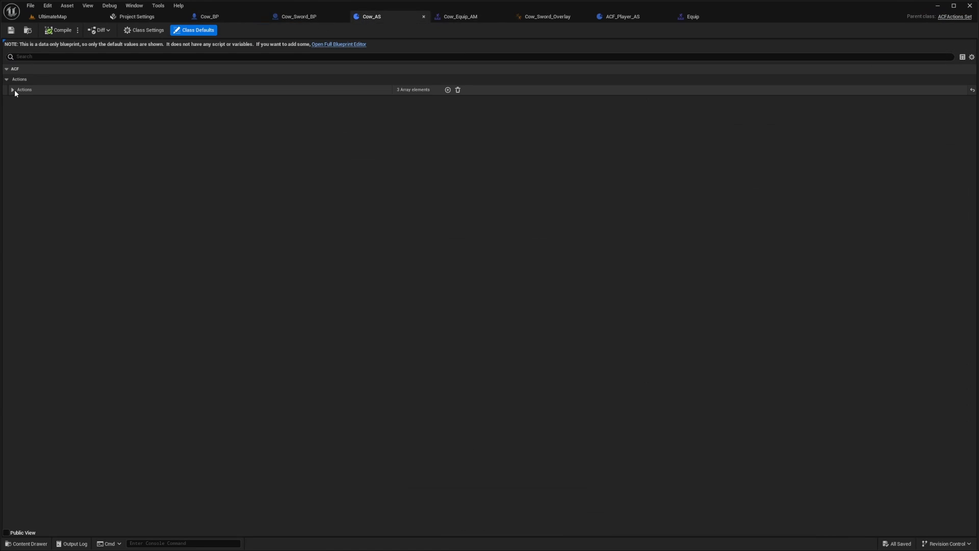
left_click(12, 89)
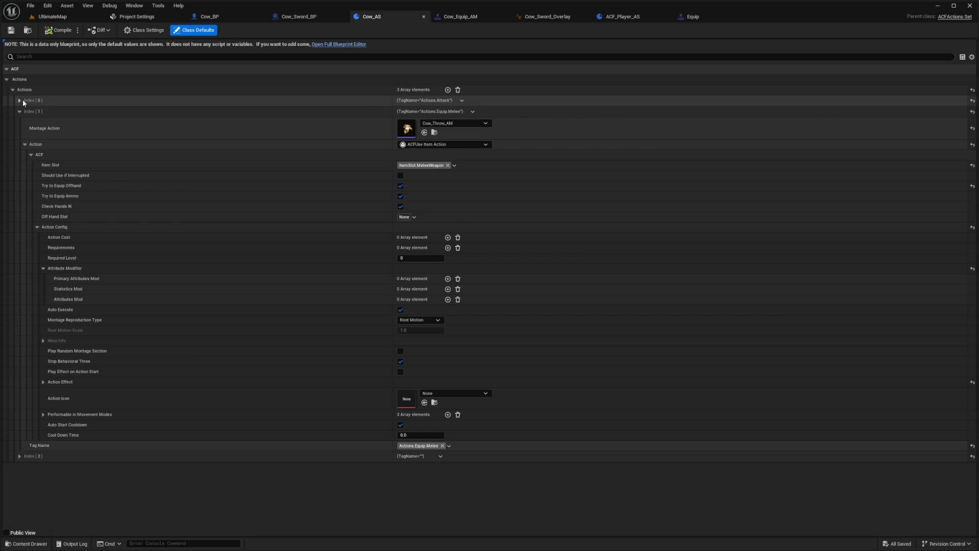
mouse_move(406, 128)
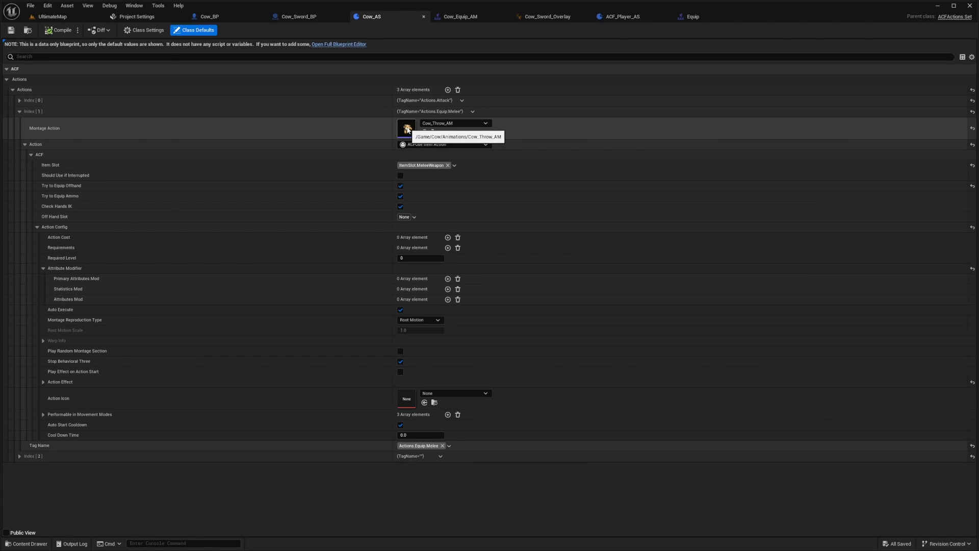
left_click(485, 122)
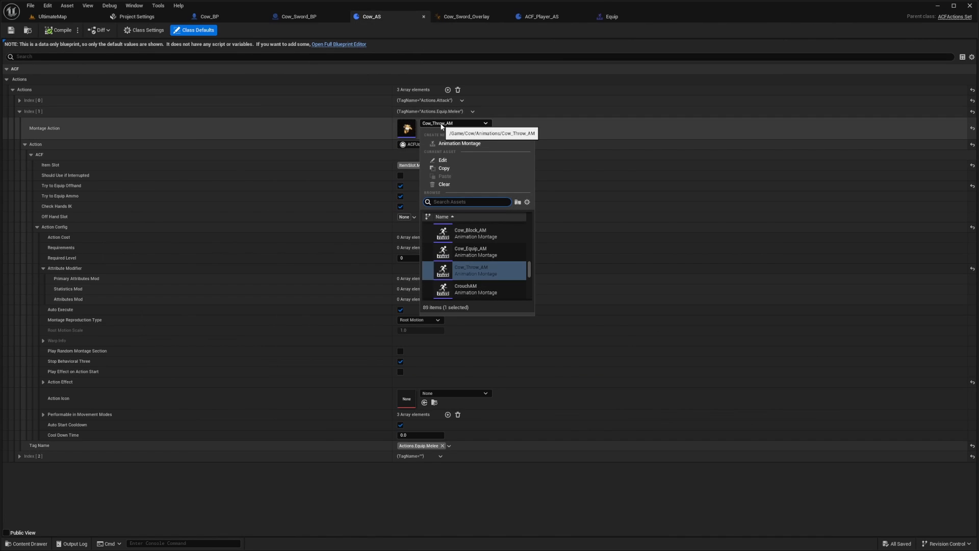
type("Cow_")
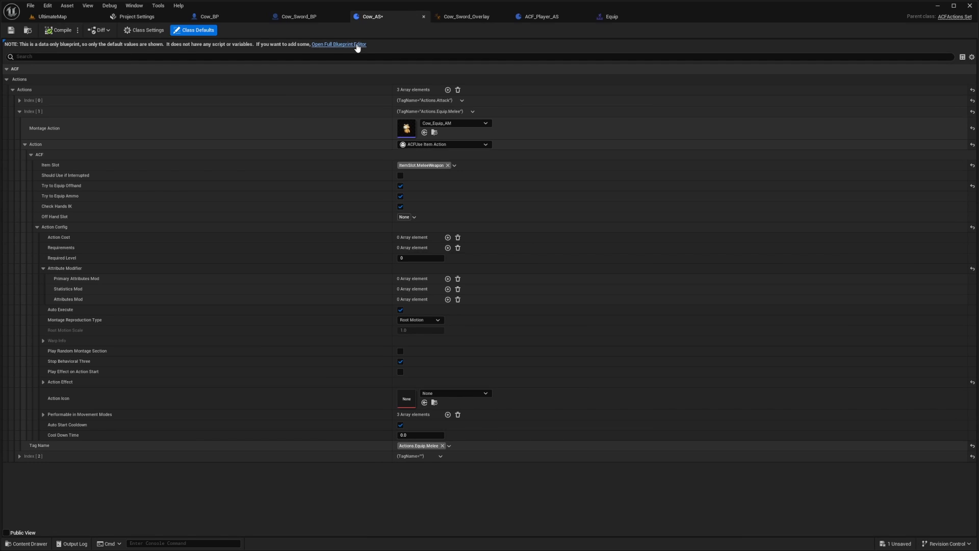
left_click(338, 44)
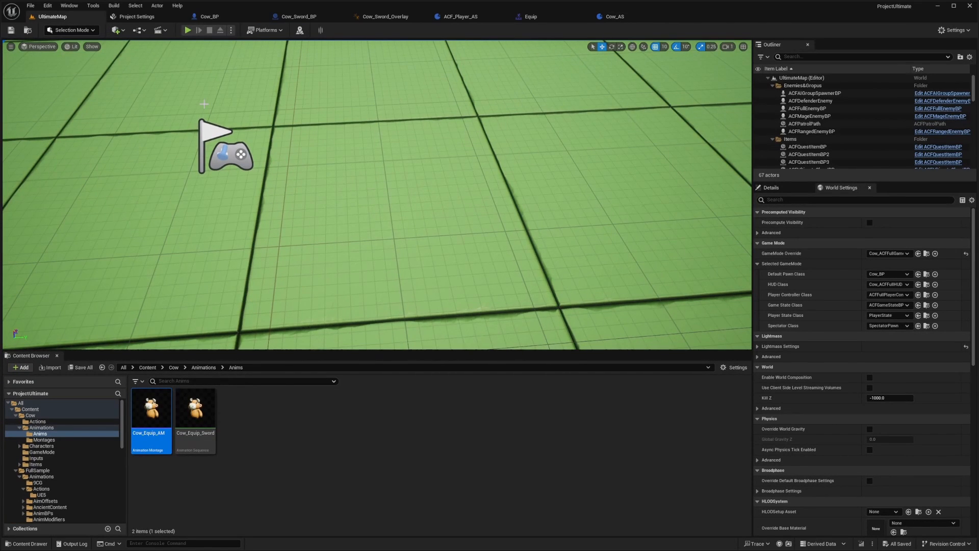
- Open Cow_Equip_Sword to check its root motion settings, then close it
left_click(187, 30)
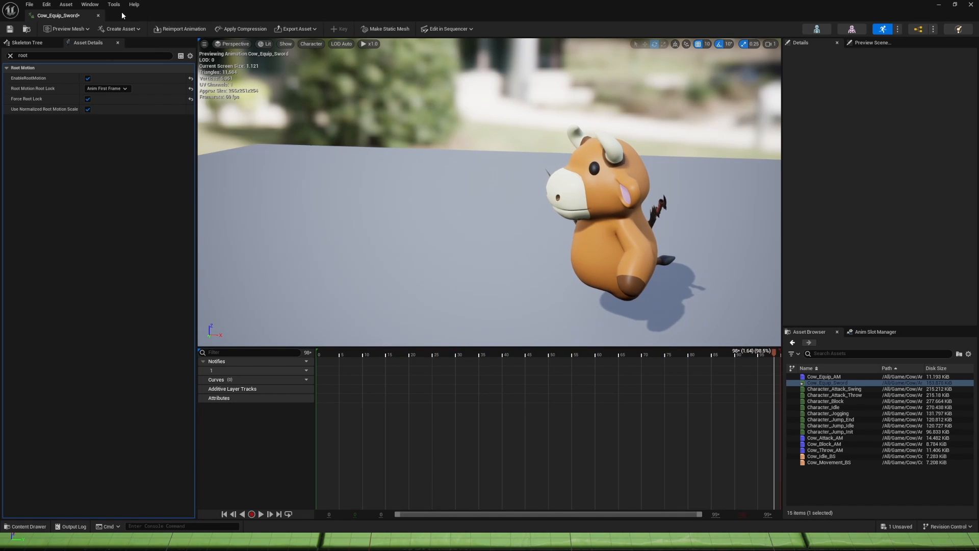
left_click(53, 17)
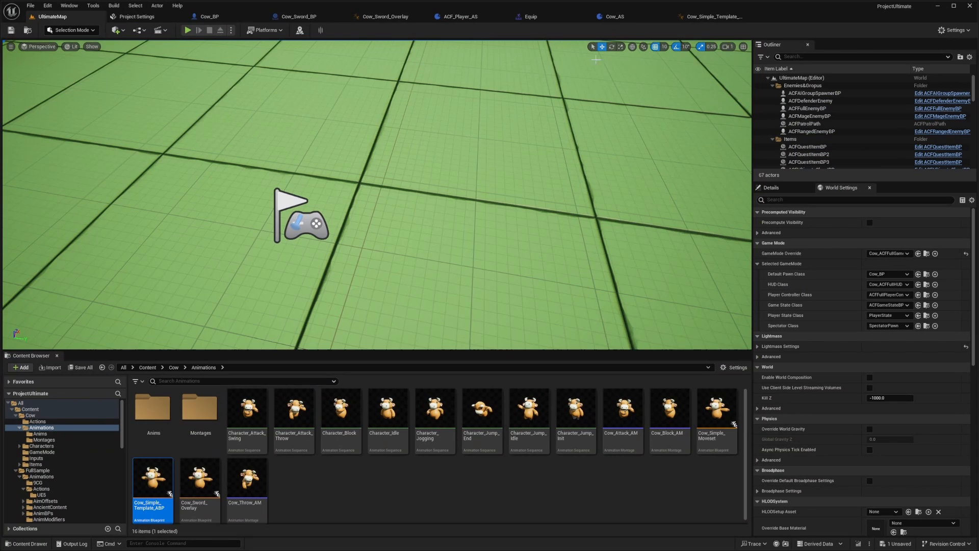
- Compare the mannequin Equip montage with Cow_Equip_AM and Cow_Equip_Sword, then return to Cow_AS
left_click(530, 16)
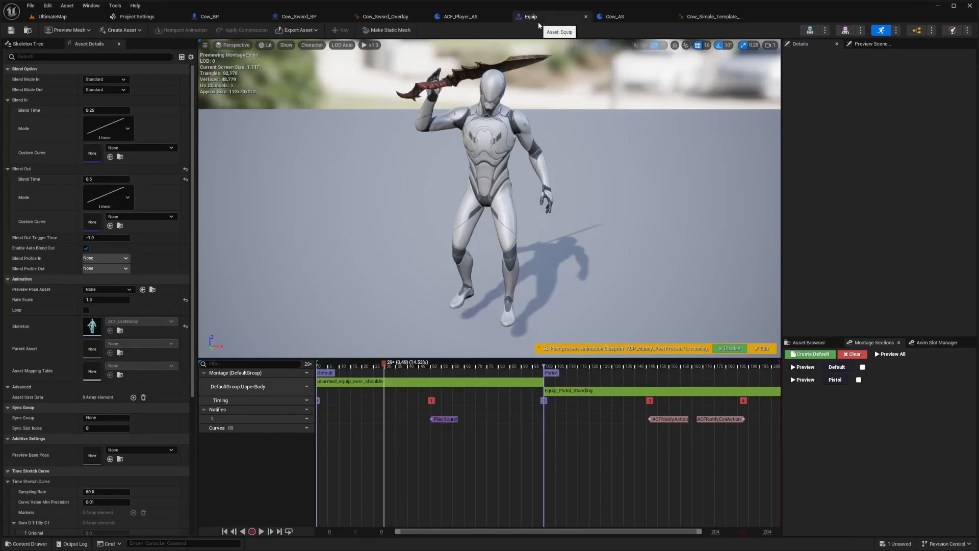
mouse_move(383, 27)
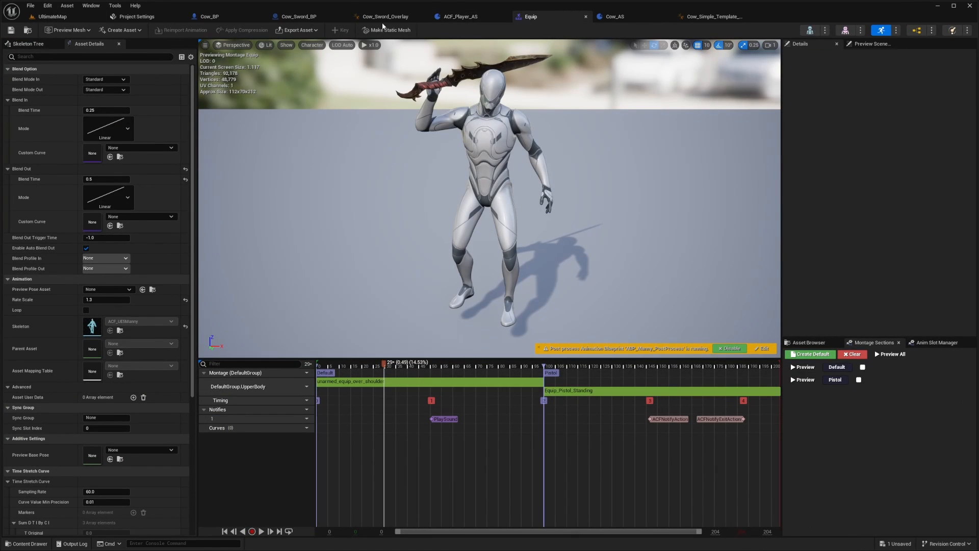
left_click(614, 17)
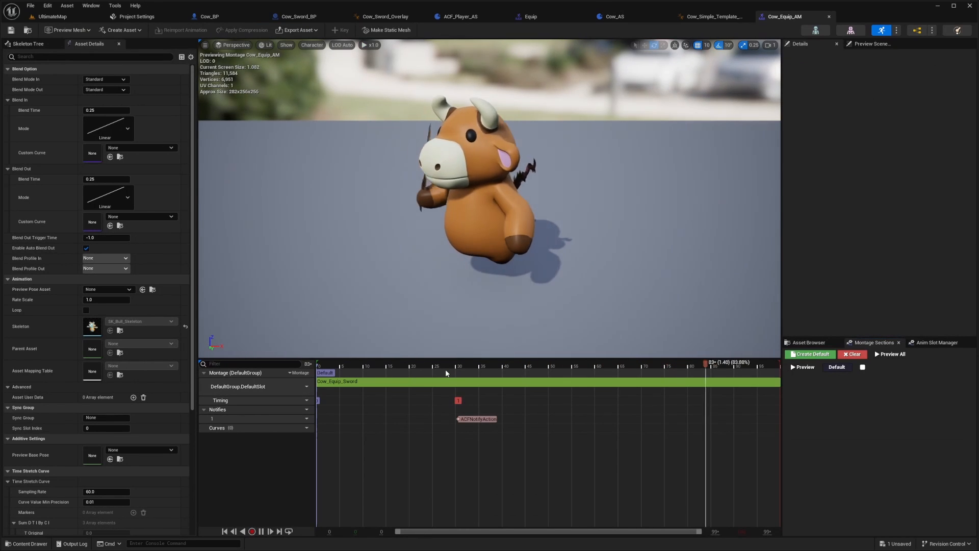
left_click(476, 418)
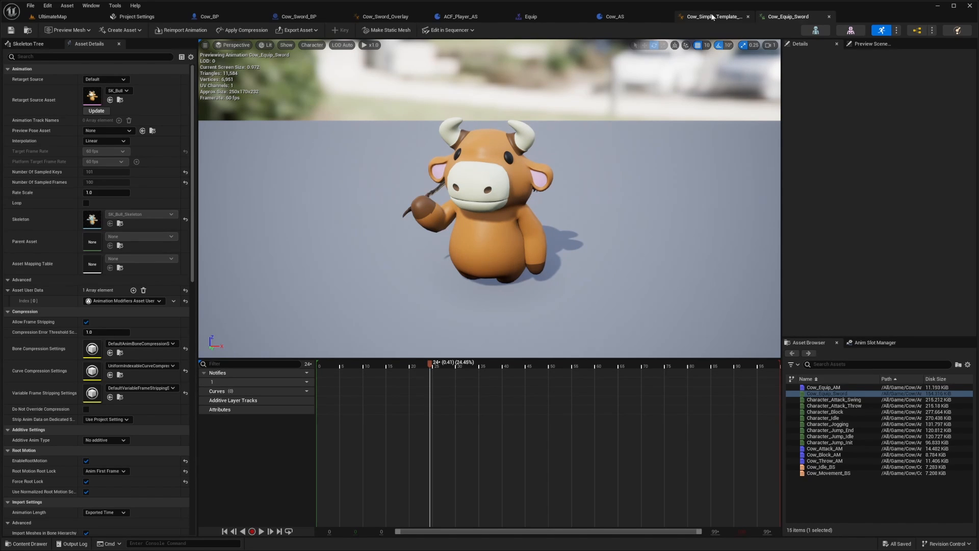
left_click(615, 17)
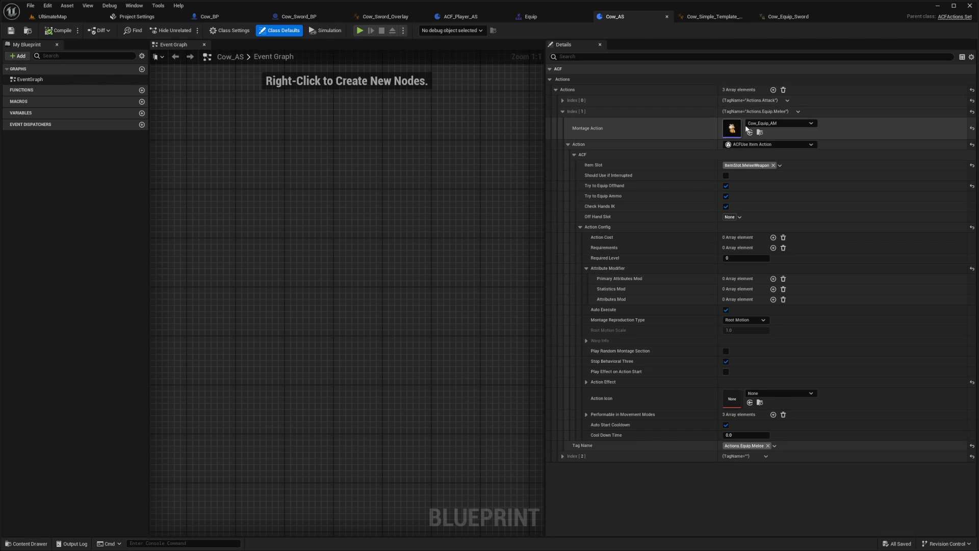
- In SK_Bull_Skeleton, check the ShSwordEquip and SingleHandWeapon sockets previewing Cow_Sword
left_click(712, 17)
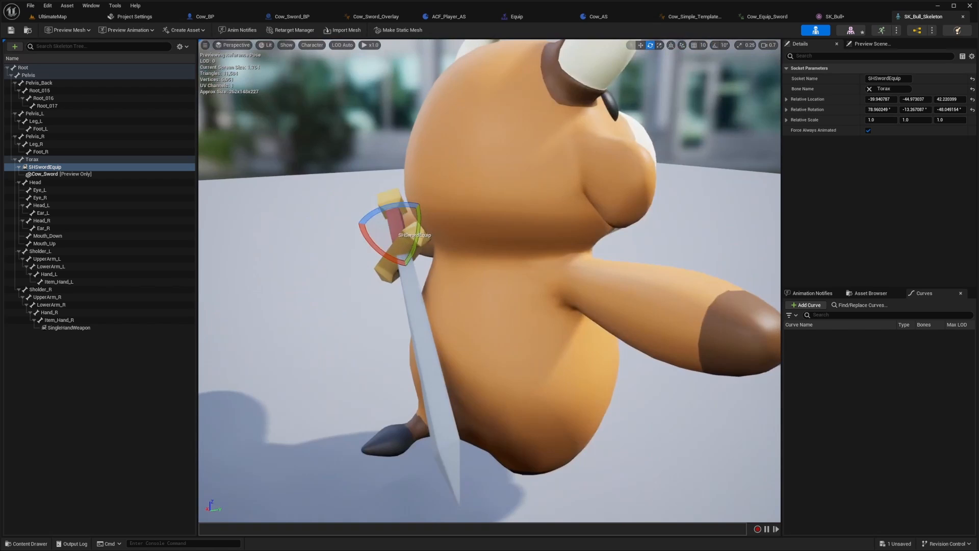
left_click(69, 327)
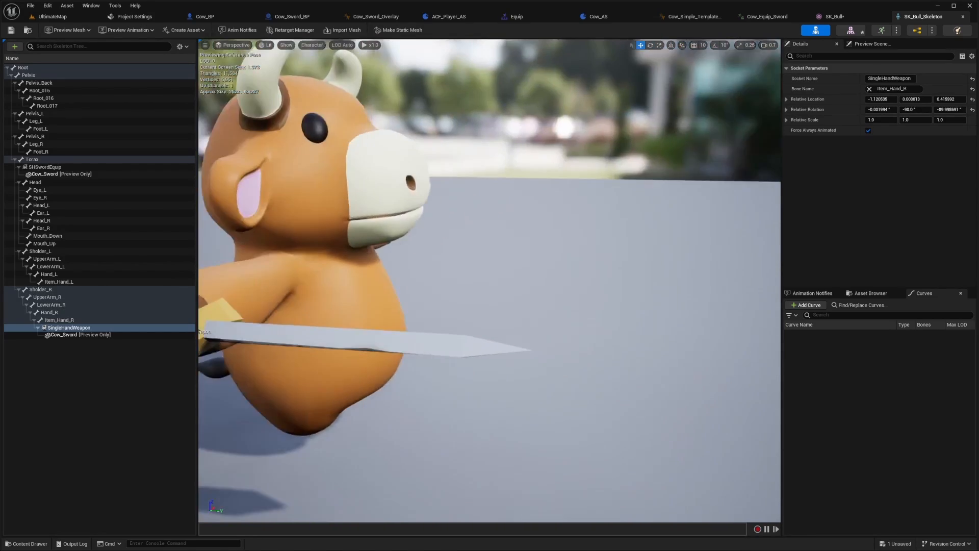